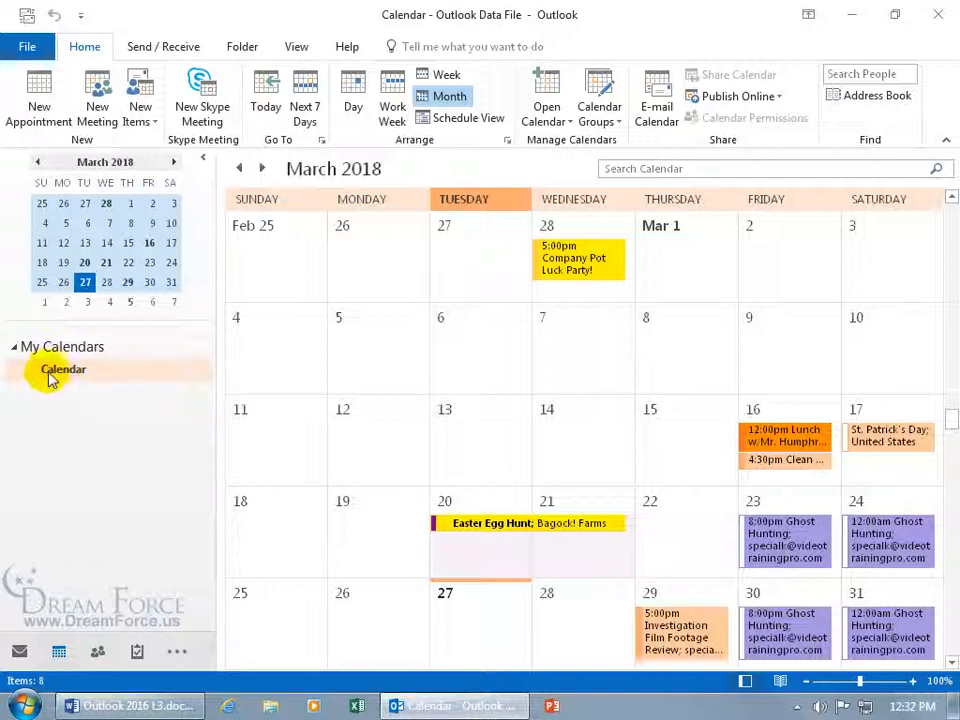
# - Bring up the context menu for the default Calendar under My Calendars
pyautogui.rightClick(63, 369)
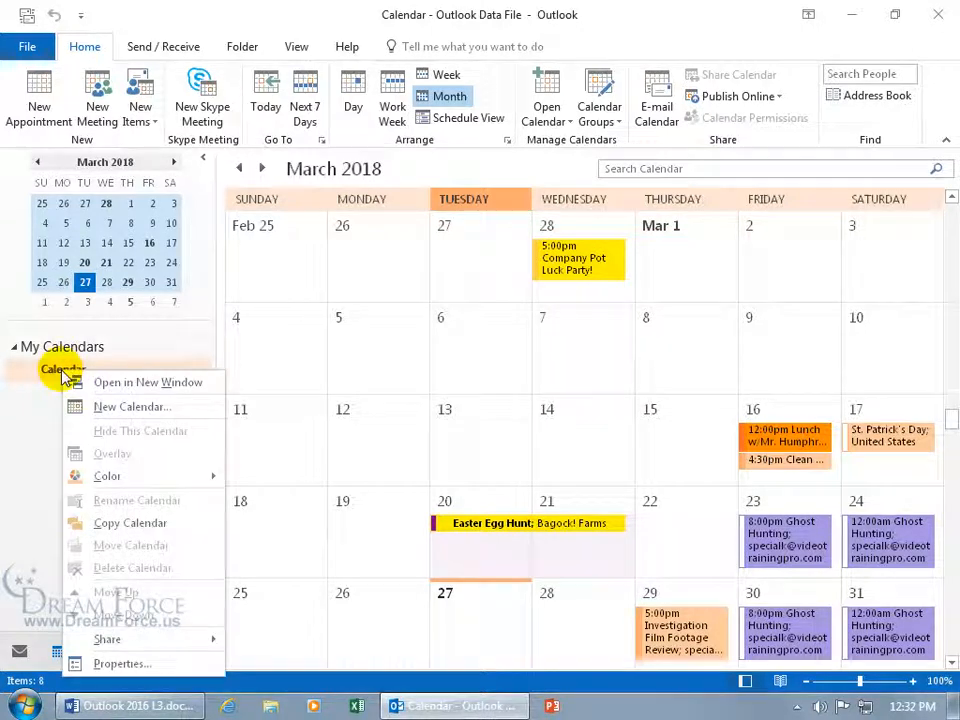
pyautogui.moveTo(132, 407)
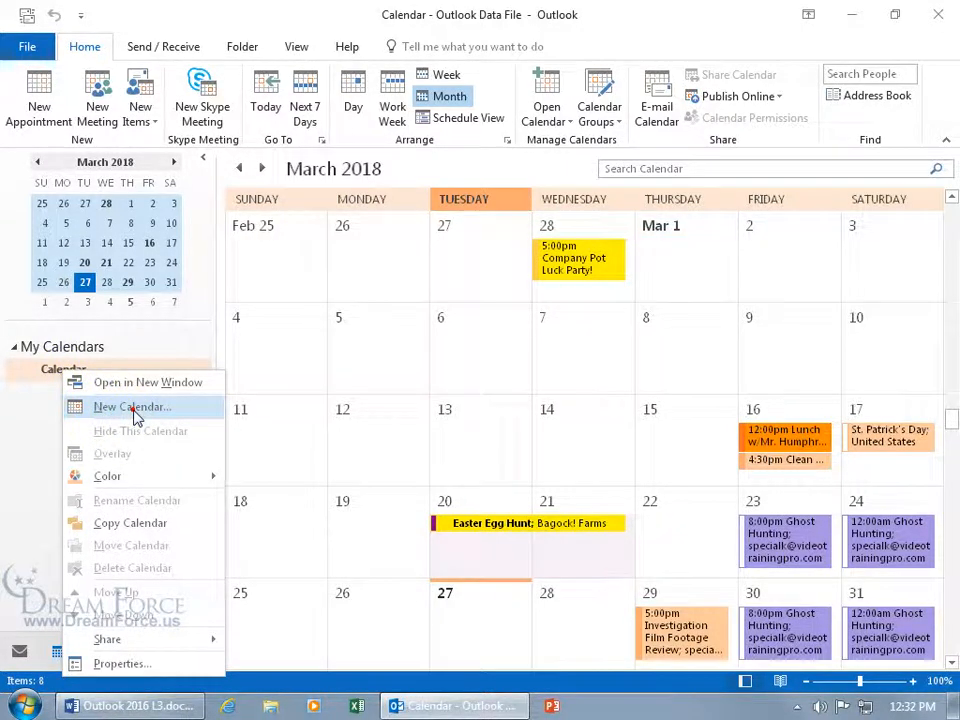
# - Create a new calendar folder named Personal holding Calendar Items and show it beside Calendar
pyautogui.click(131, 407)
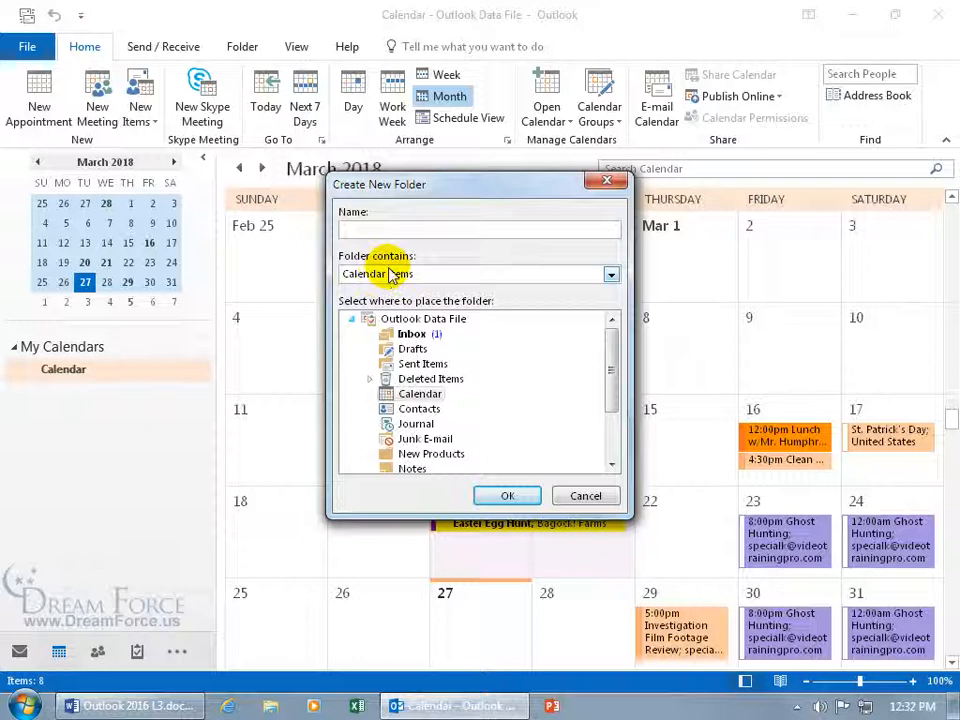
pyautogui.write('Personal')
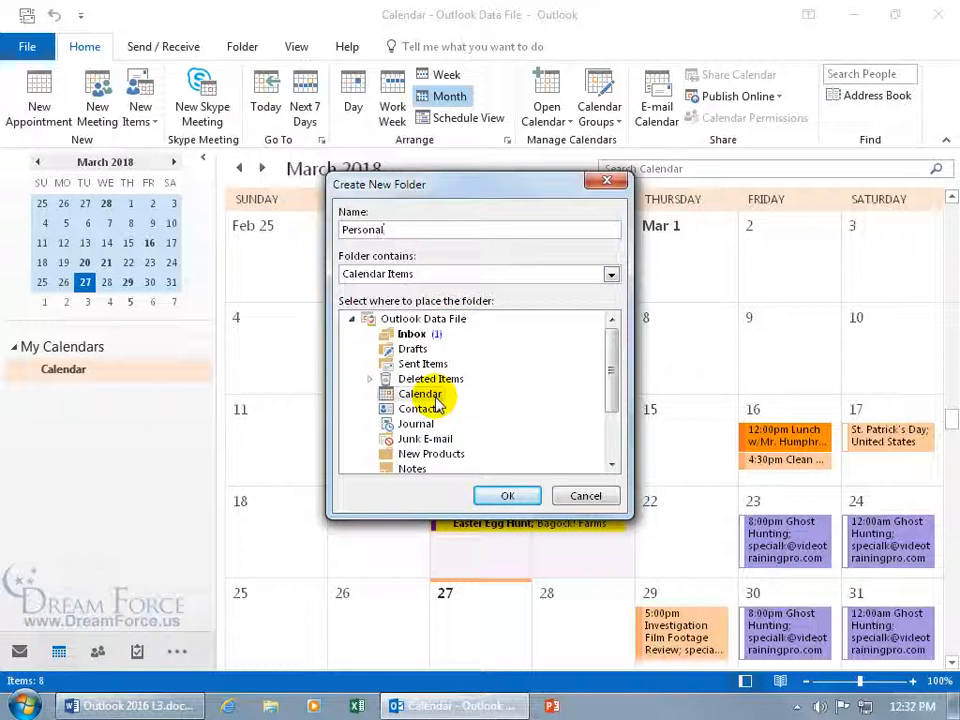
pyautogui.moveTo(595, 313)
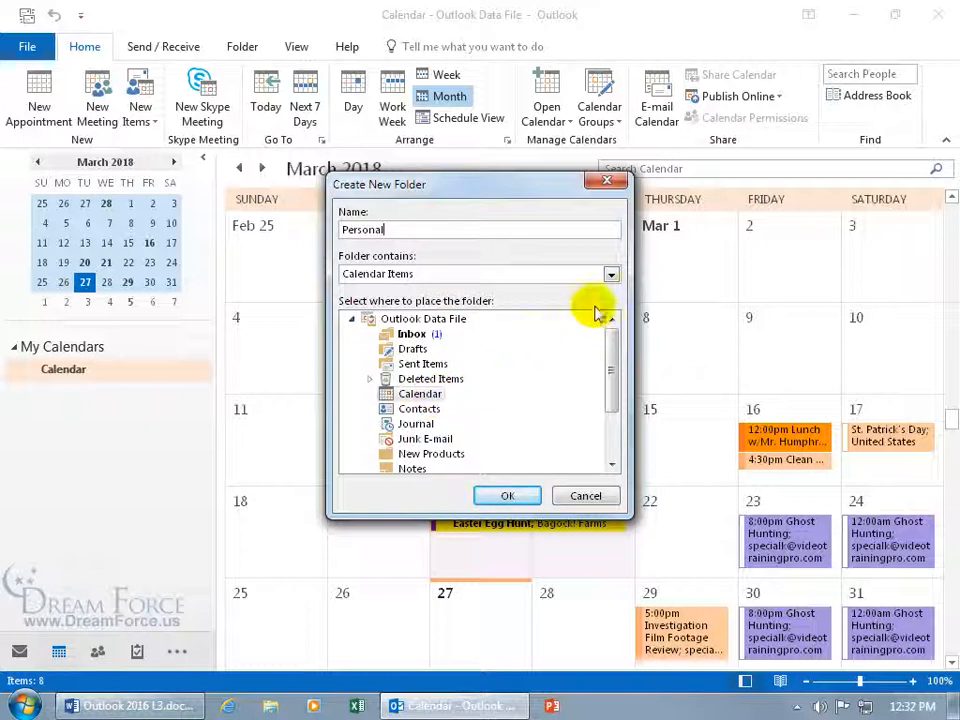
pyautogui.click(610, 273)
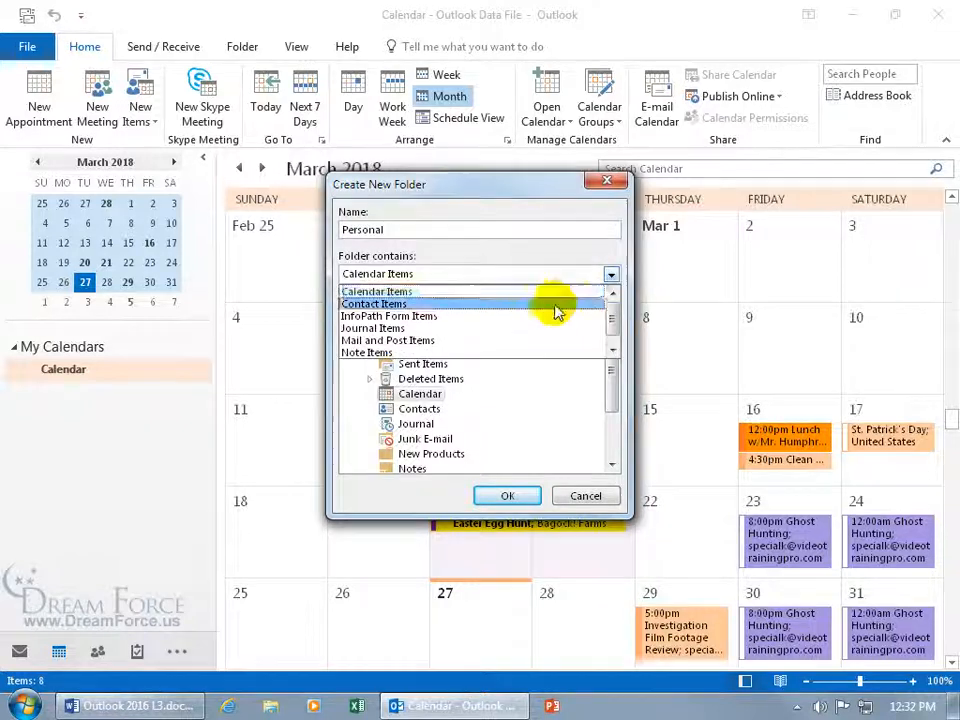
pyautogui.click(374, 303)
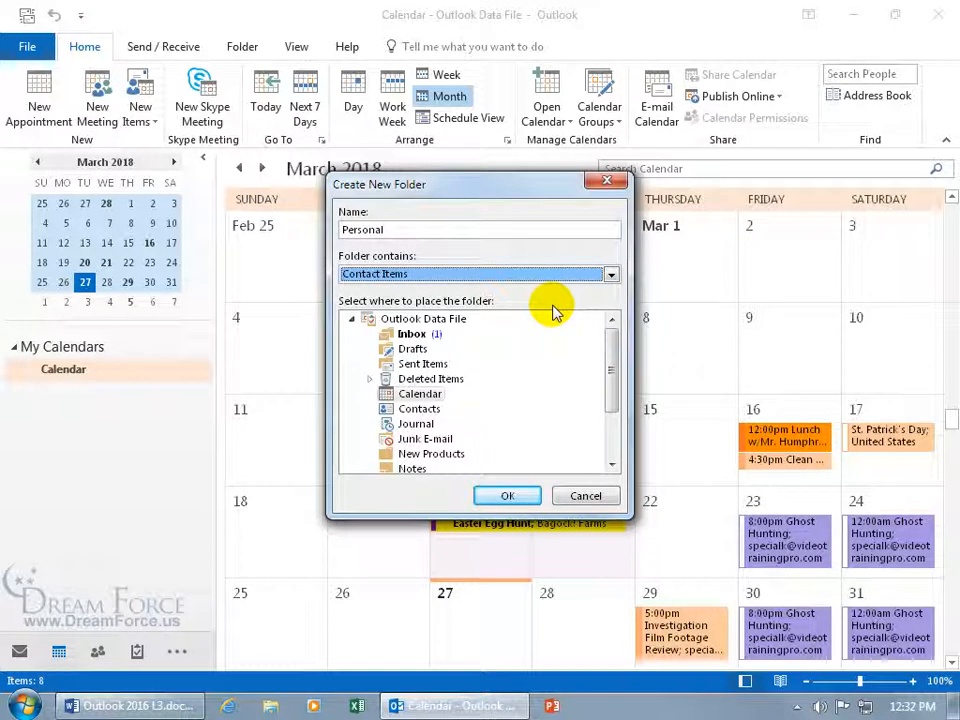
pyautogui.click(419, 408)
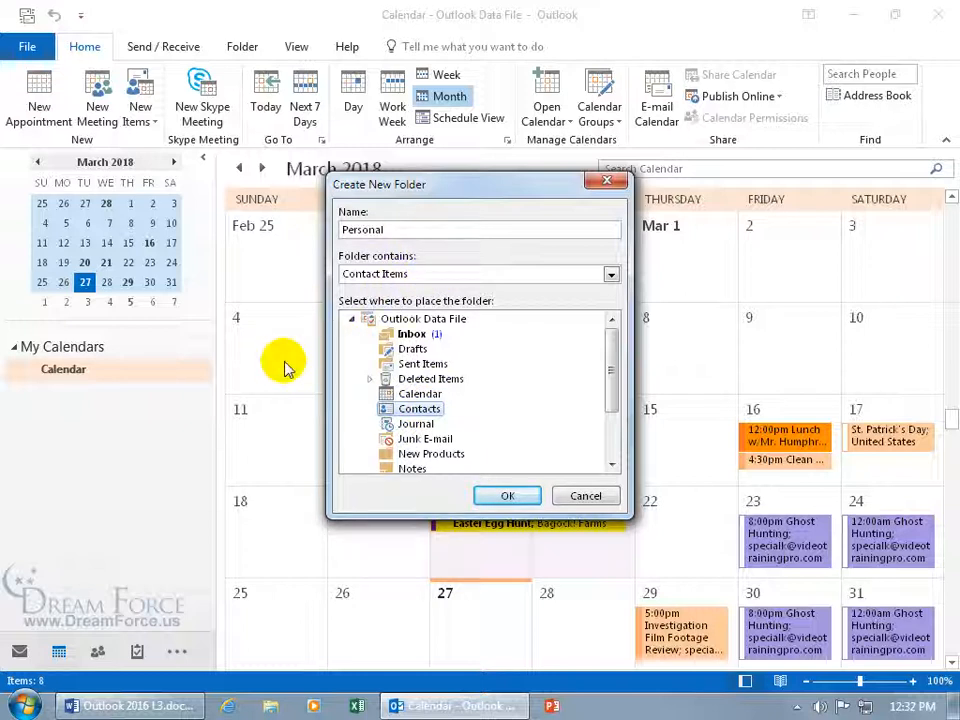
pyautogui.click(610, 274)
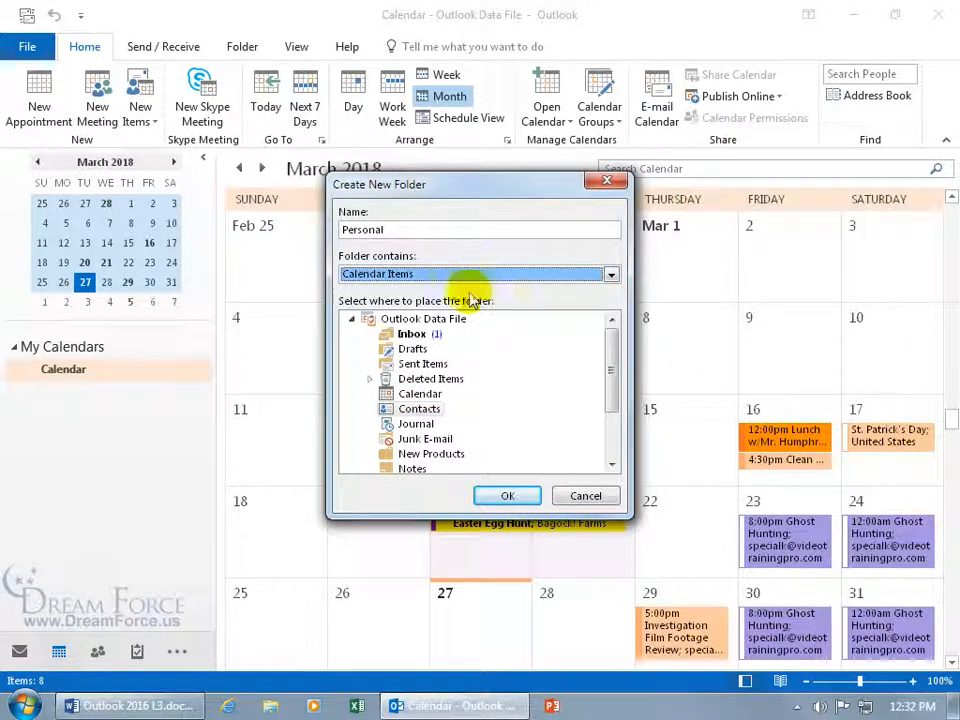
pyautogui.click(420, 393)
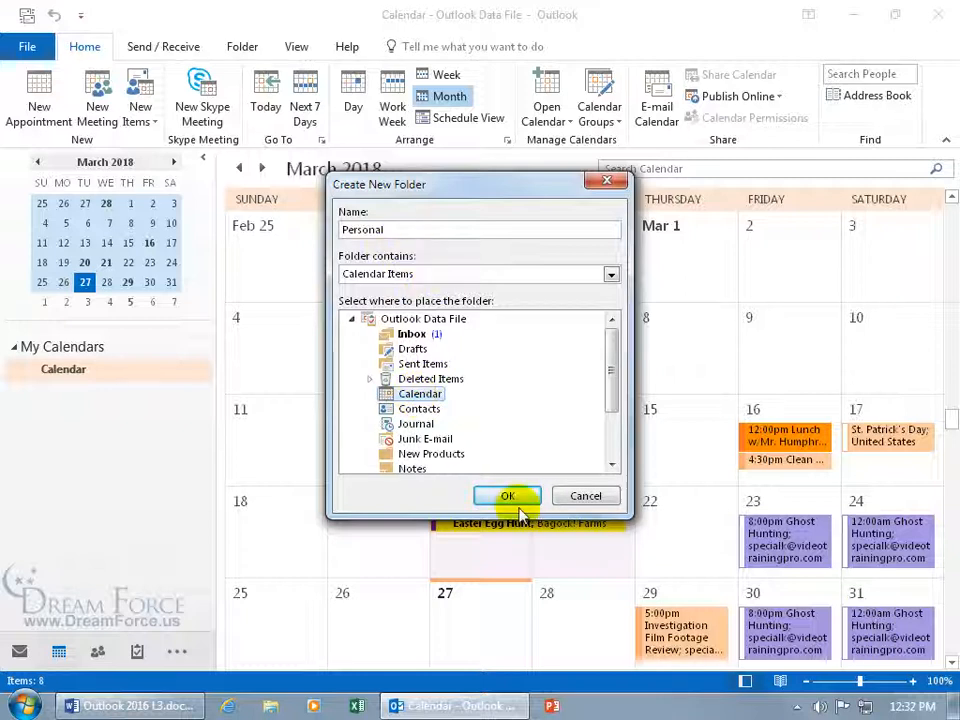
pyautogui.click(507, 496)
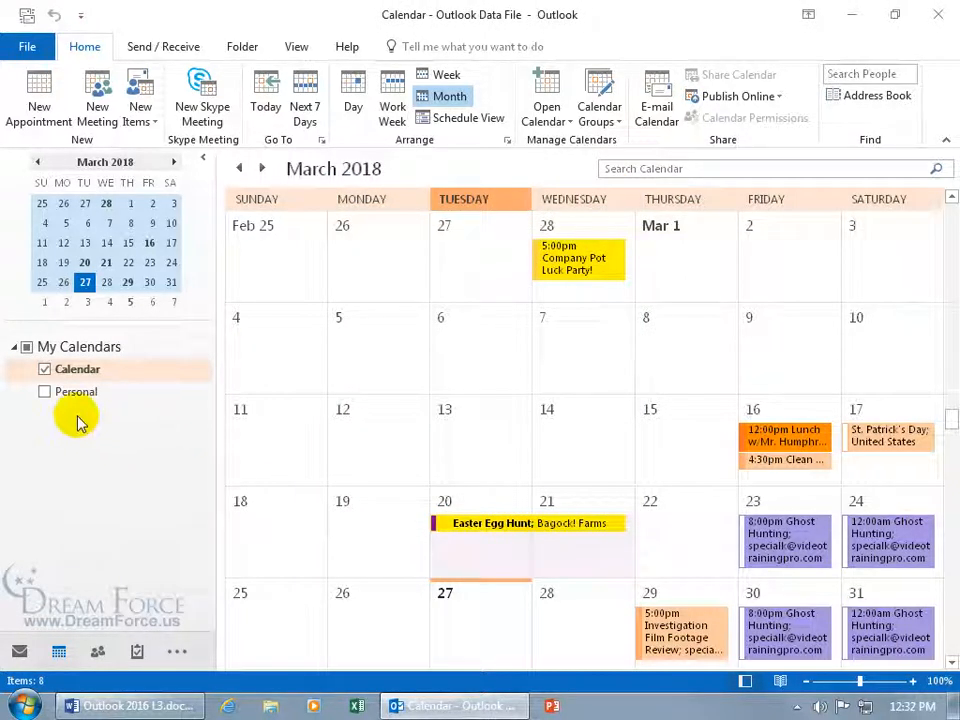
pyautogui.click(45, 391)
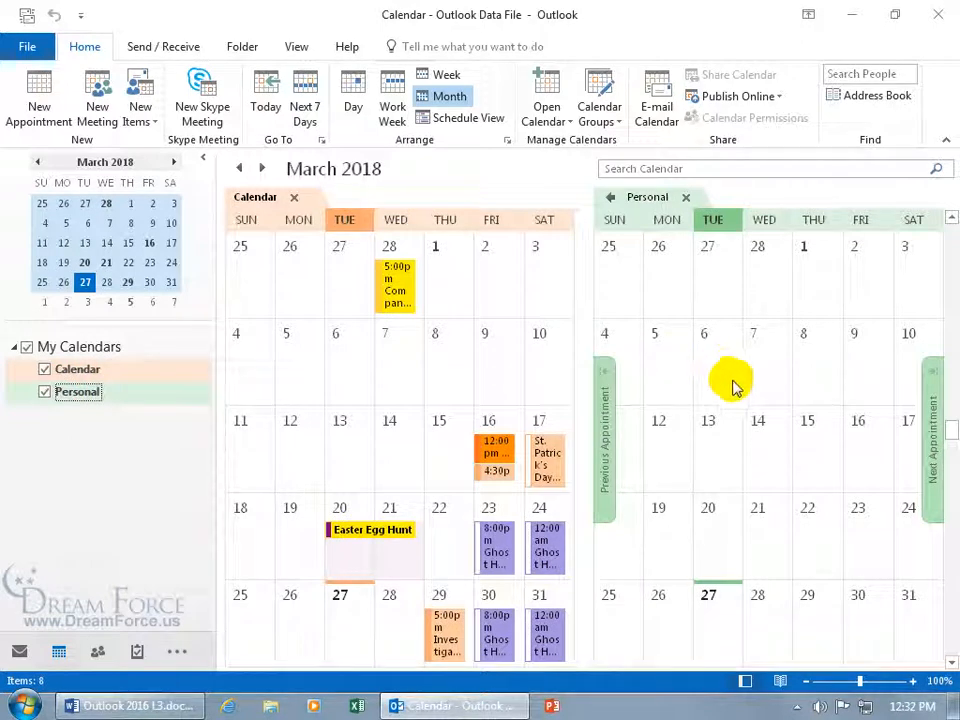
pyautogui.moveTo(860, 615)
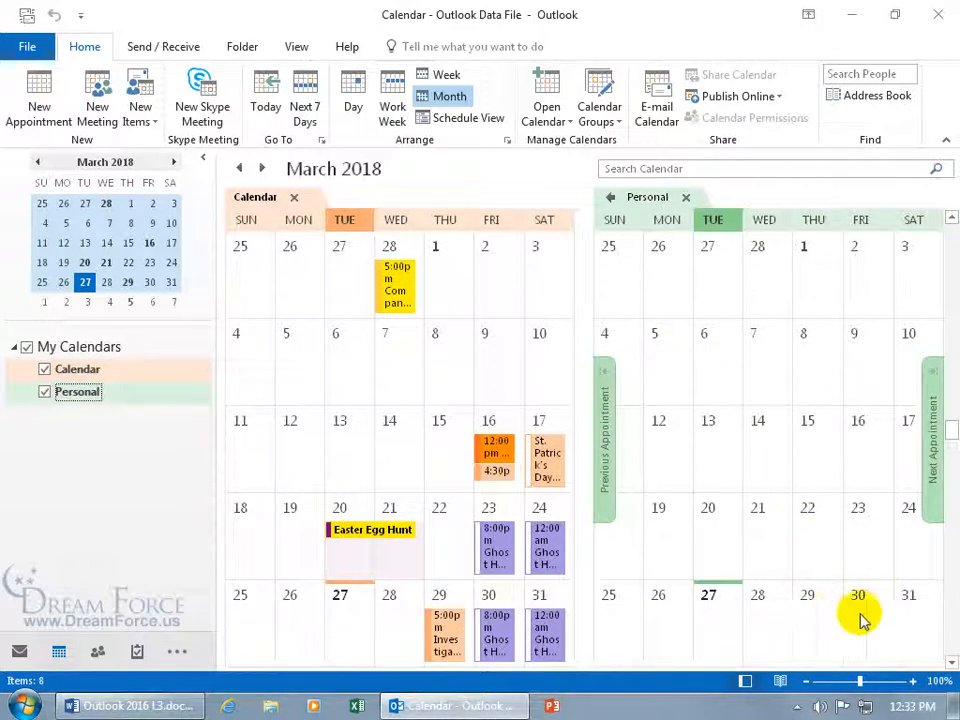
# - Draft a Dentist appointment on March 30 in Personal, 12:00–1:00 PM, shown as Busy, reminder None
pyautogui.rightClick(857, 610)
pyautogui.write('Dentist')
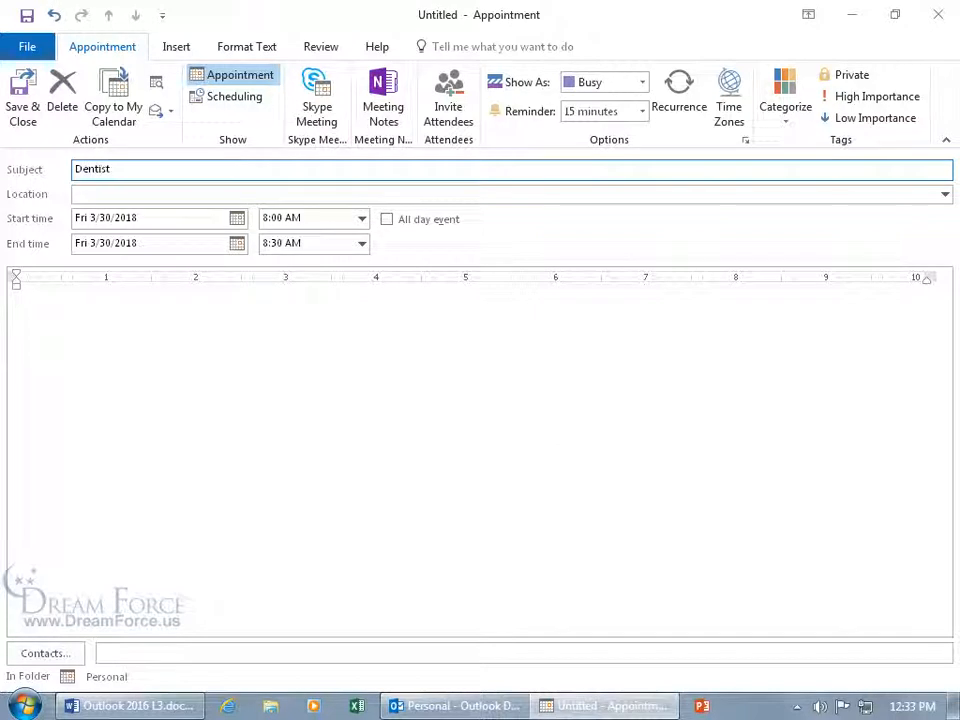
pyautogui.moveTo(694, 357)
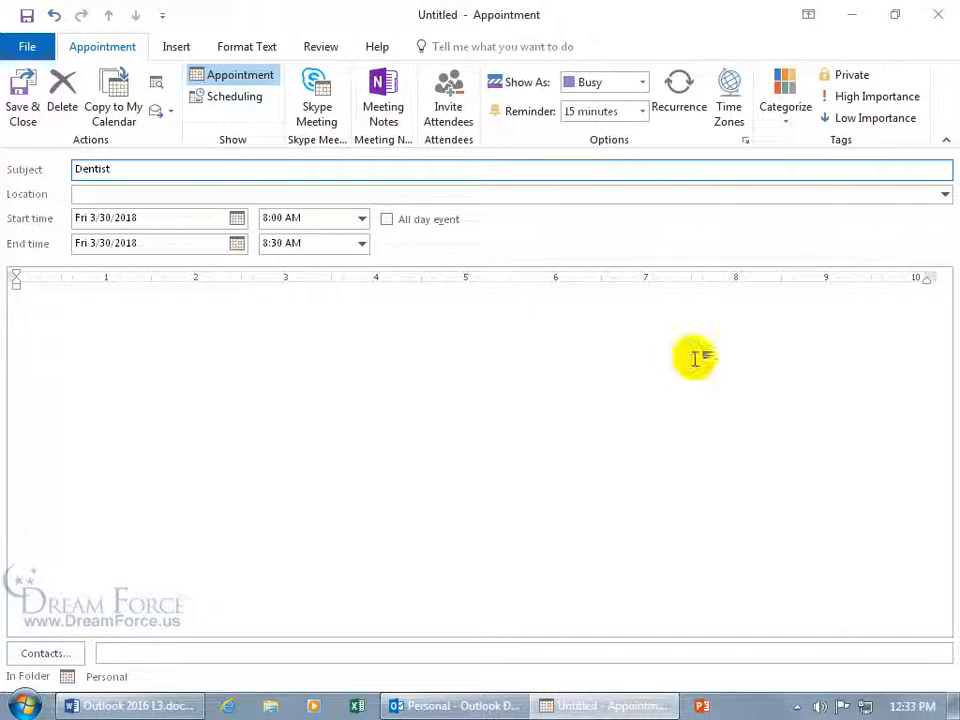
pyautogui.click(361, 218)
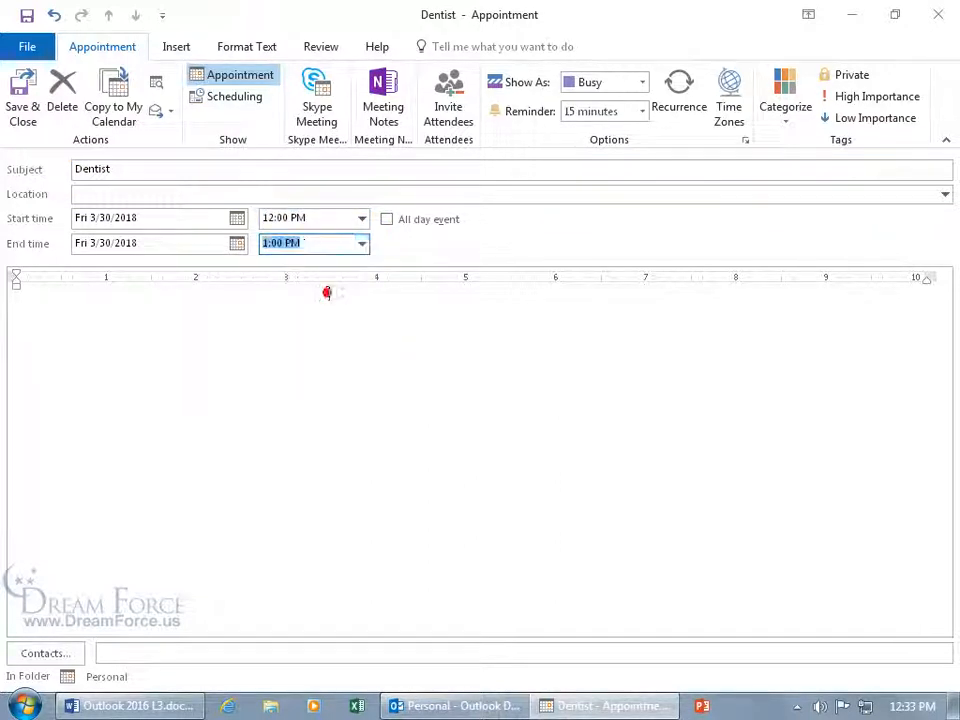
pyautogui.moveTo(678, 95)
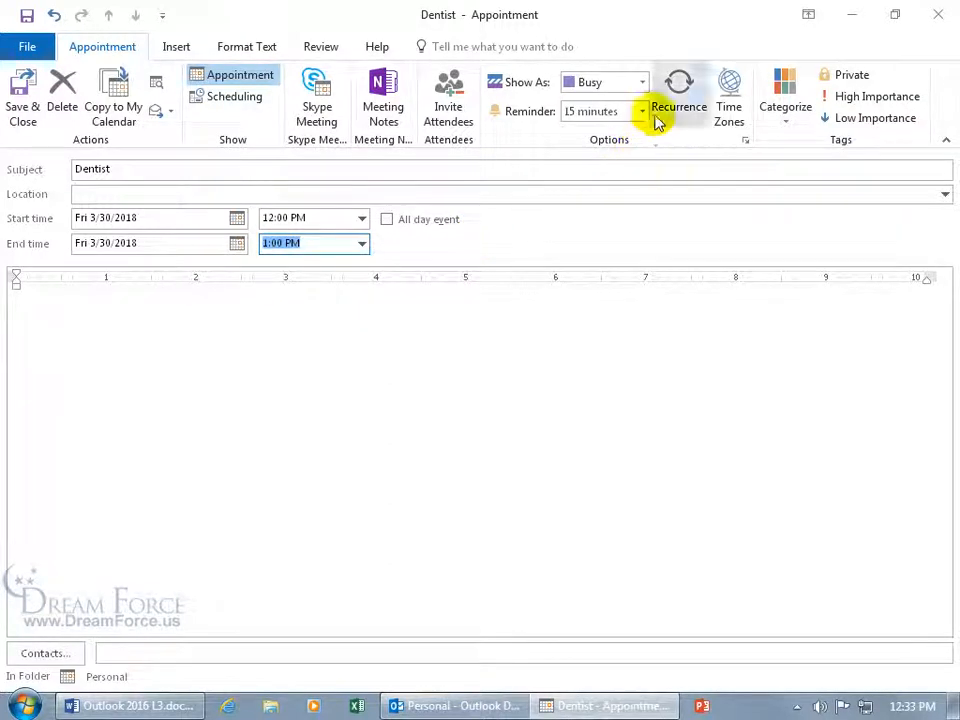
pyautogui.click(641, 82)
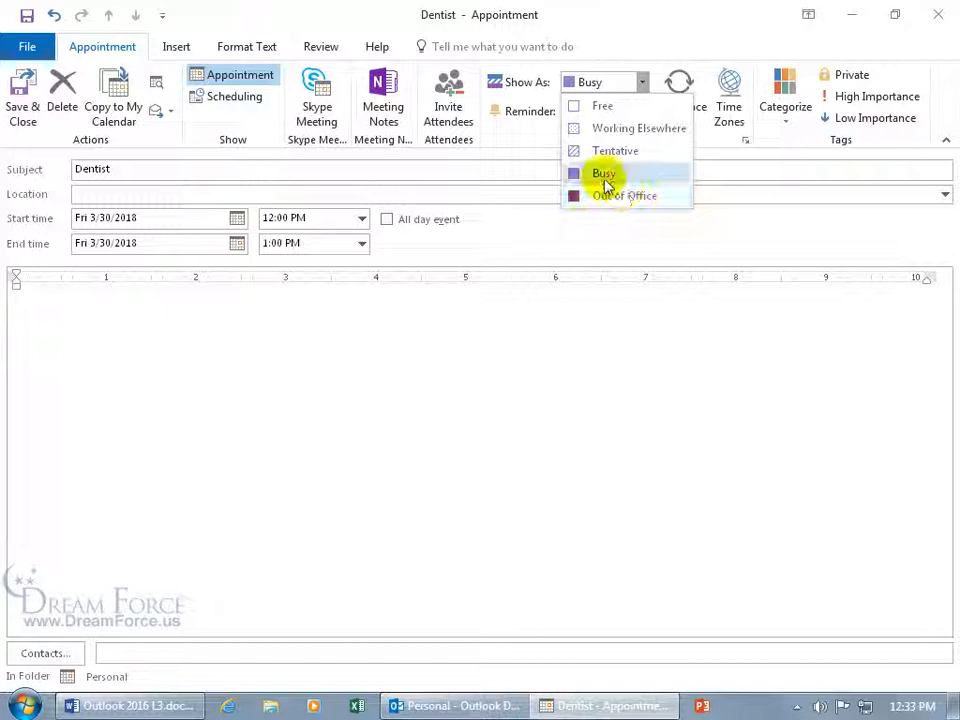
pyautogui.click(603, 172)
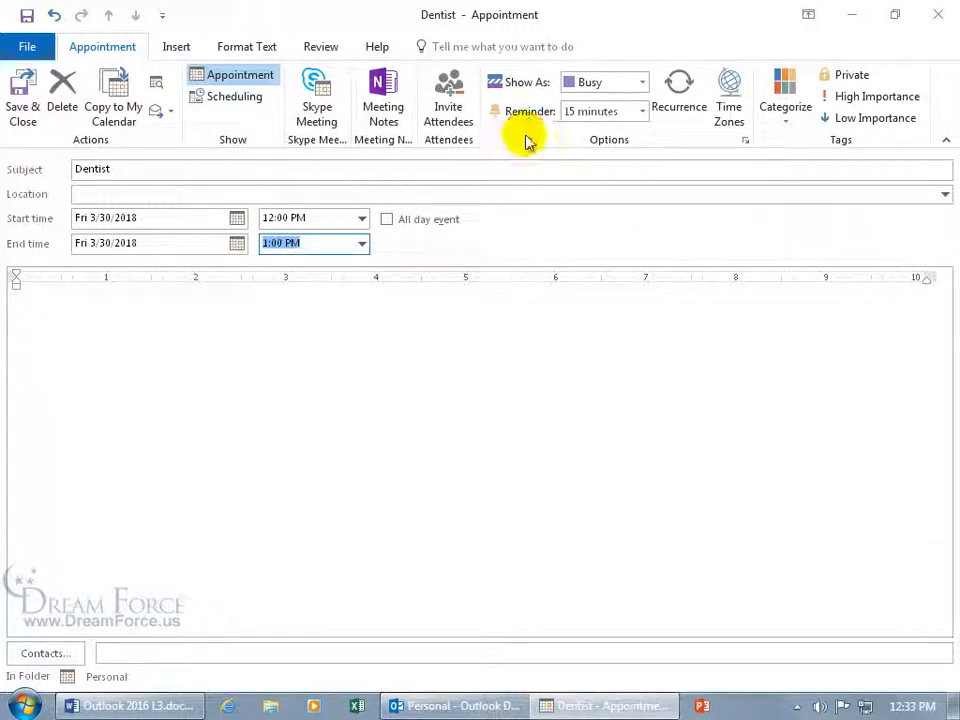
pyautogui.moveTo(632, 137)
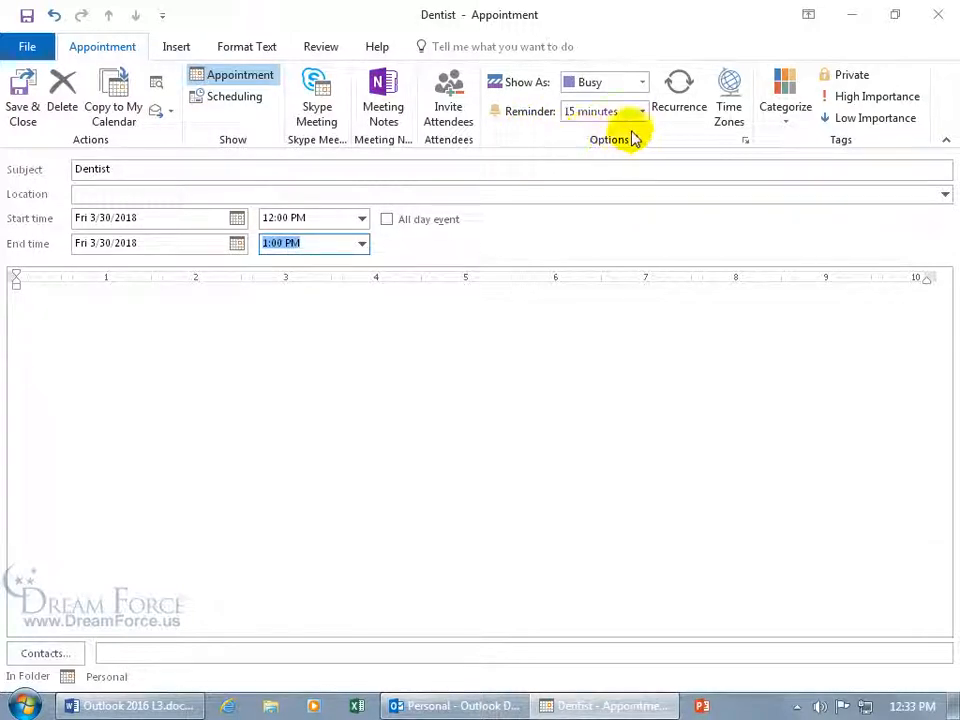
pyautogui.click(641, 111)
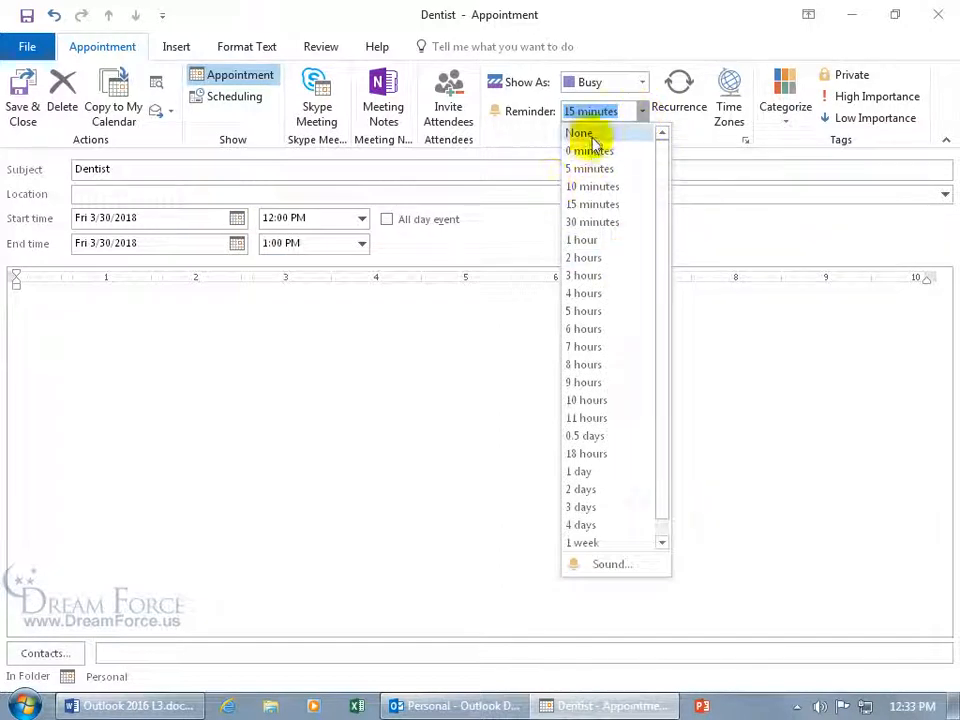
pyautogui.click(579, 132)
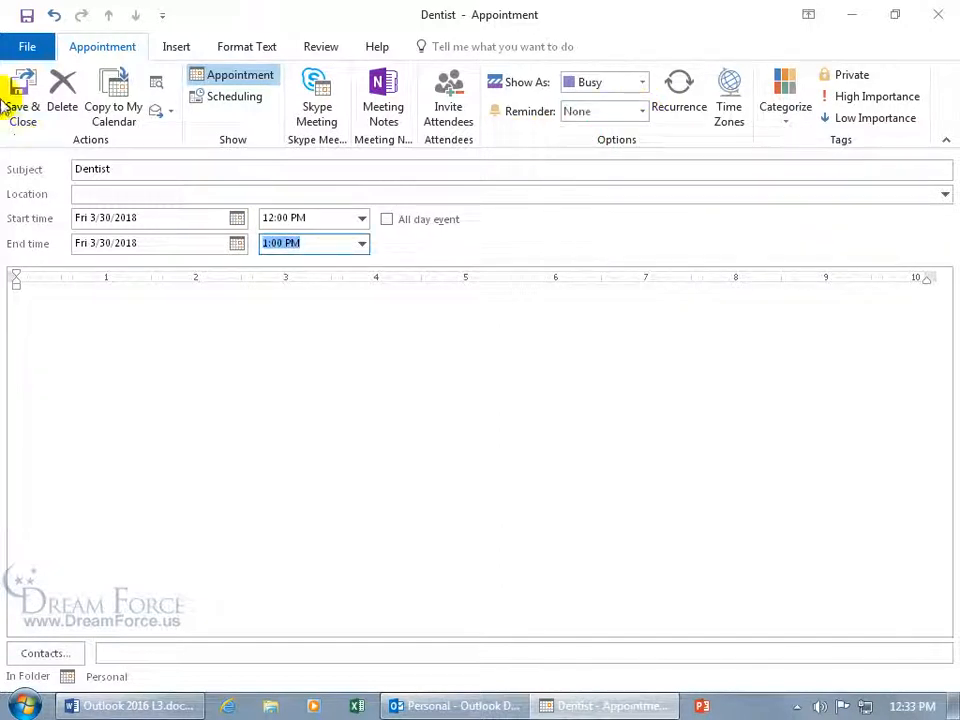
# - Save and close the Dentist appointment so it lands on March 30 at 12:00 PM
pyautogui.click(22, 95)
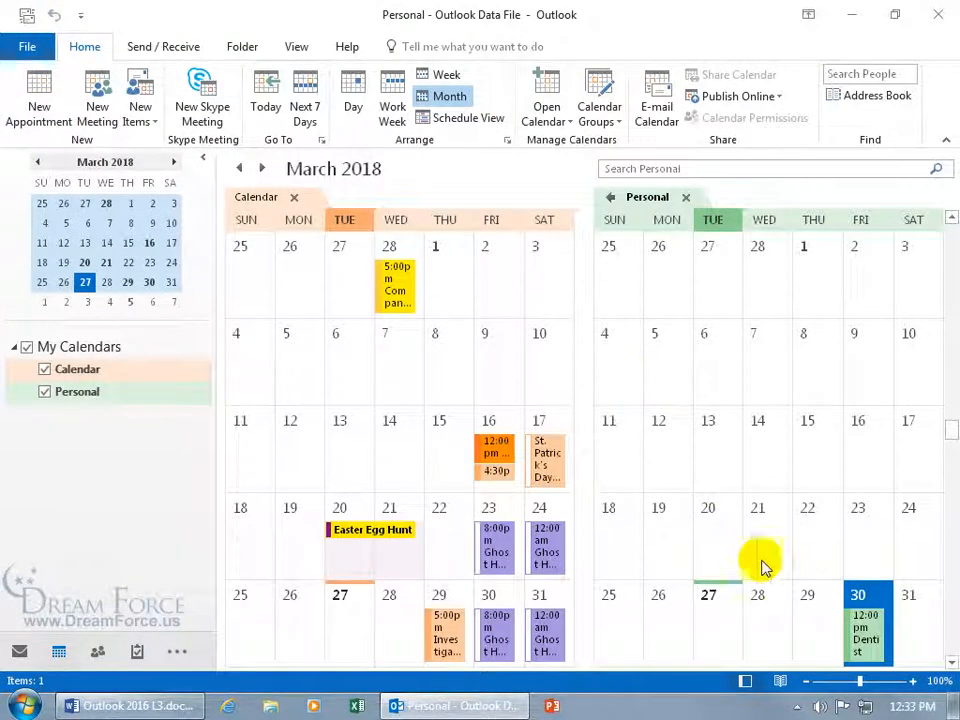
pyautogui.moveTo(632, 442)
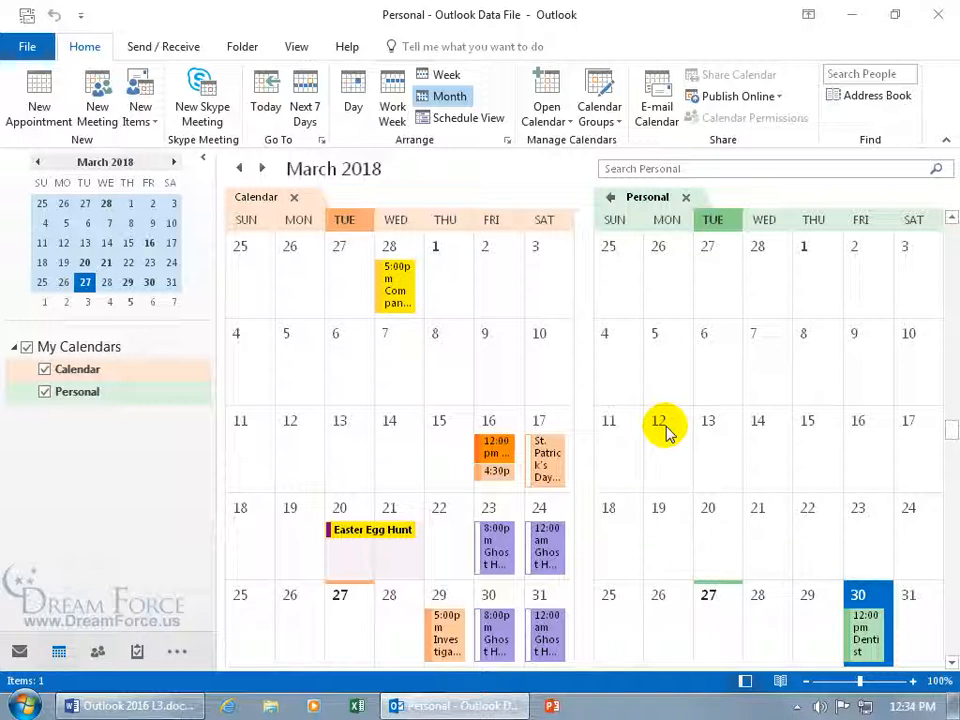
pyautogui.moveTo(640, 408)
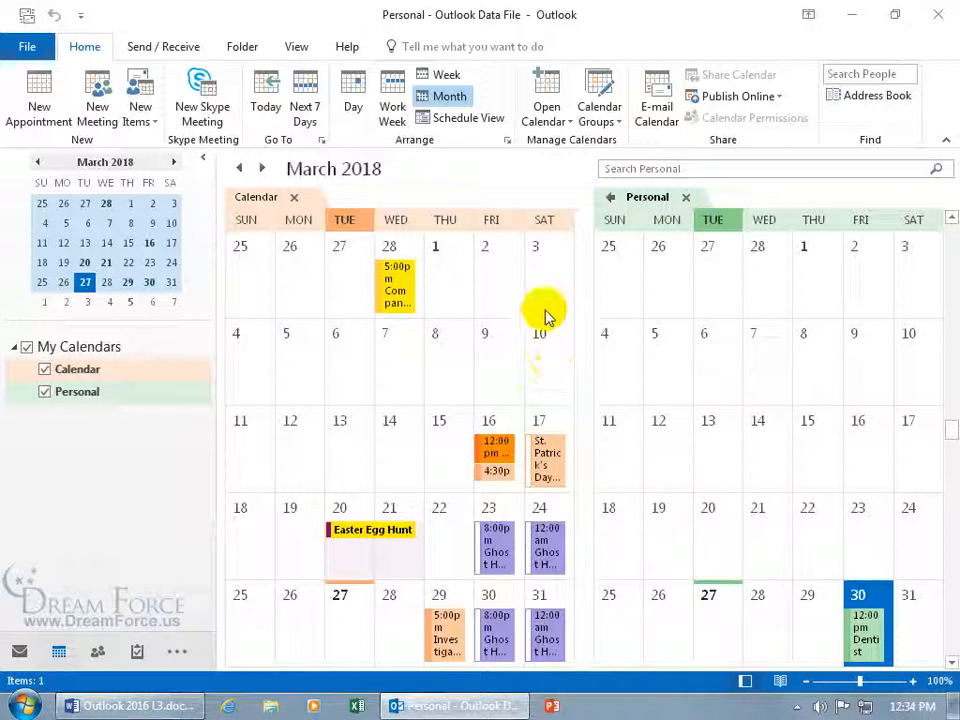
pyautogui.moveTo(610, 205)
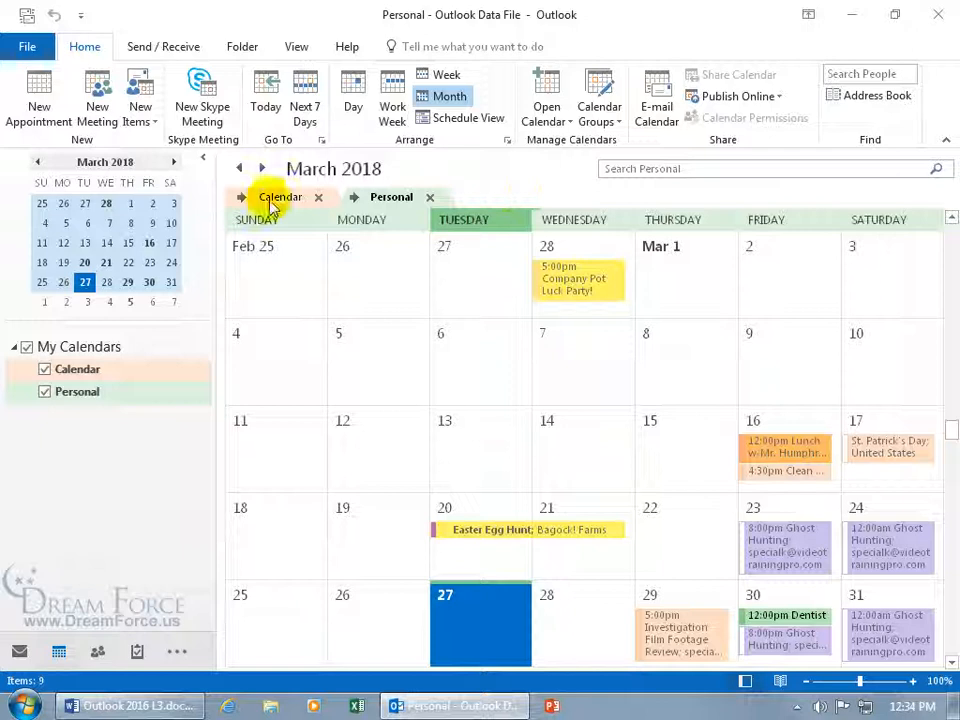
pyautogui.moveTo(575, 388)
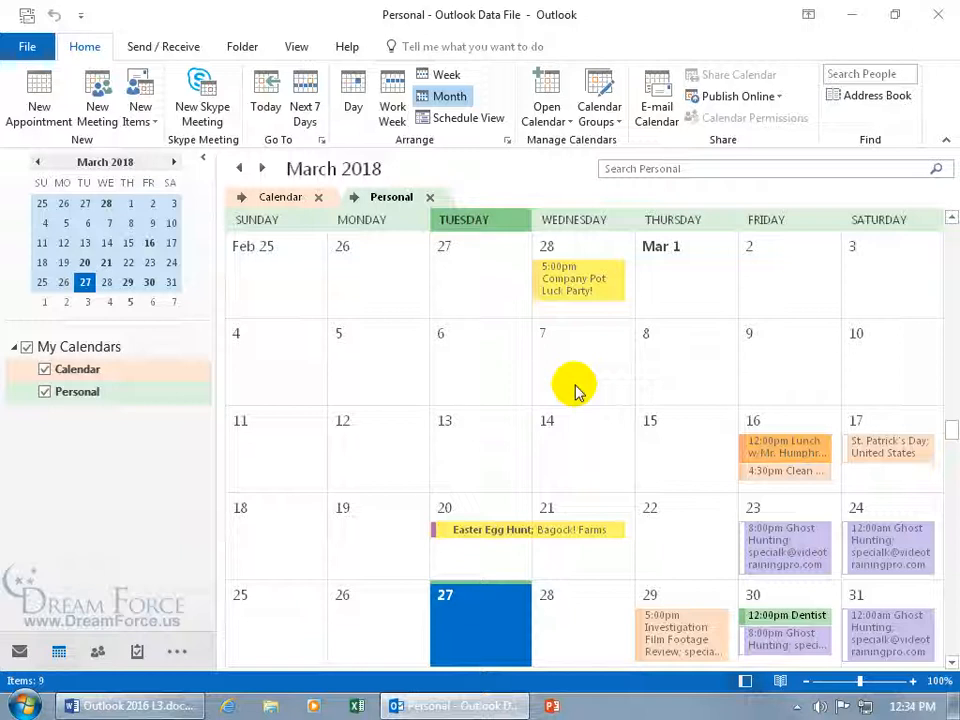
pyautogui.moveTo(597, 385)
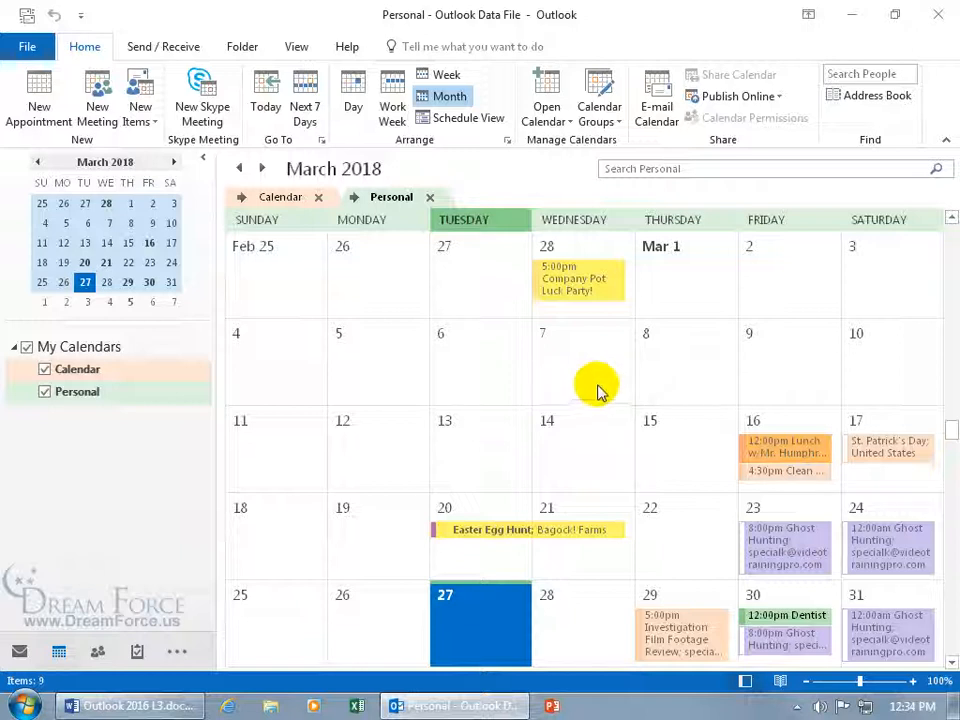
pyautogui.moveTo(740, 235)
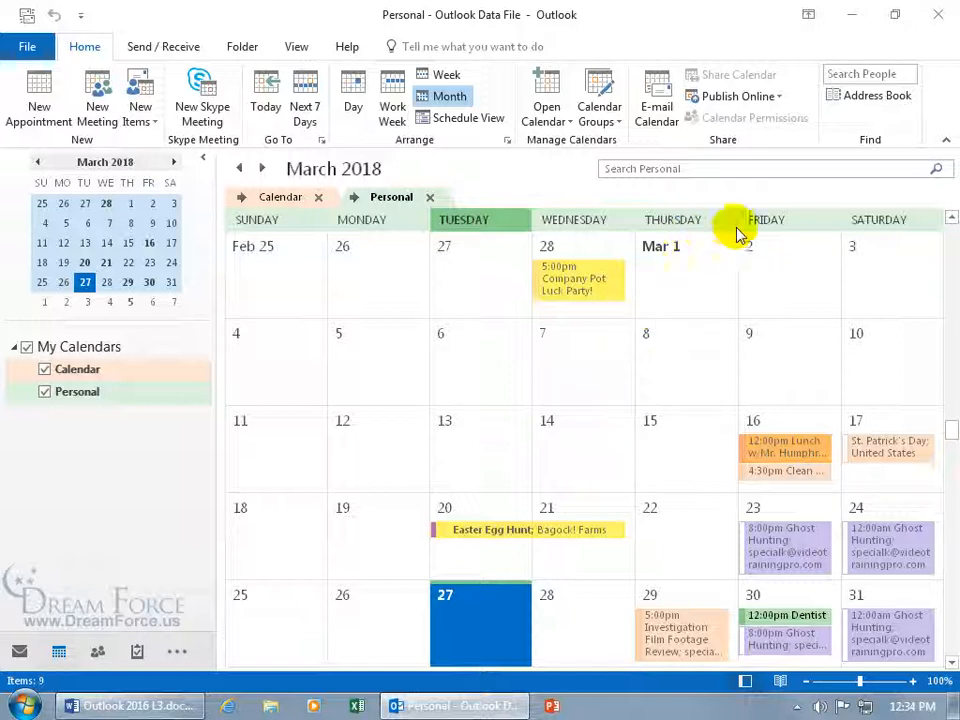
pyautogui.moveTo(738, 600)
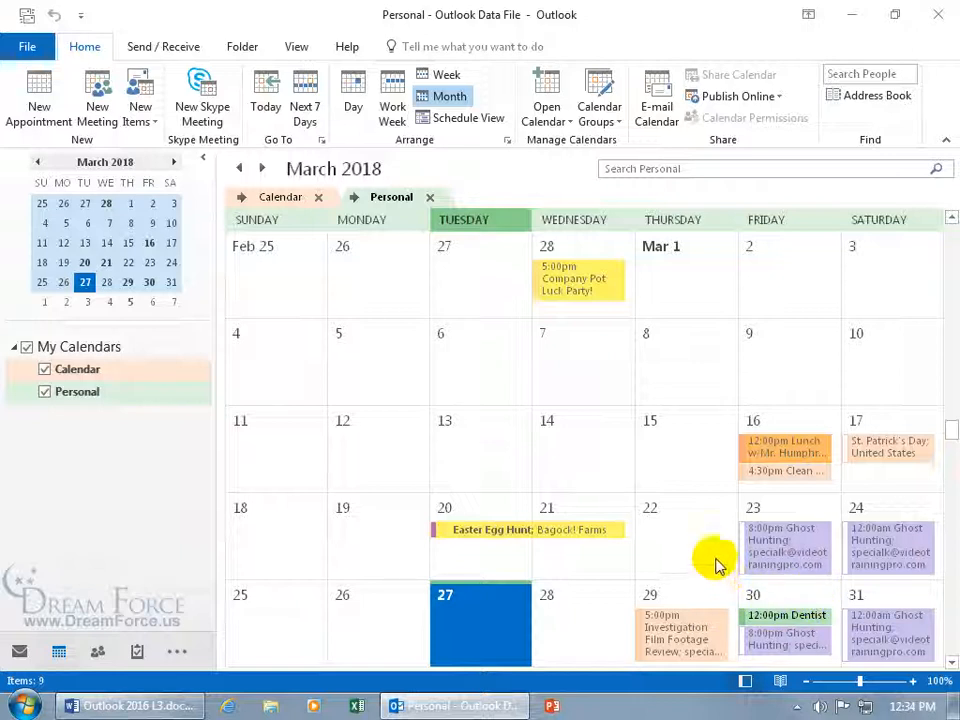
pyautogui.moveTo(720, 520)
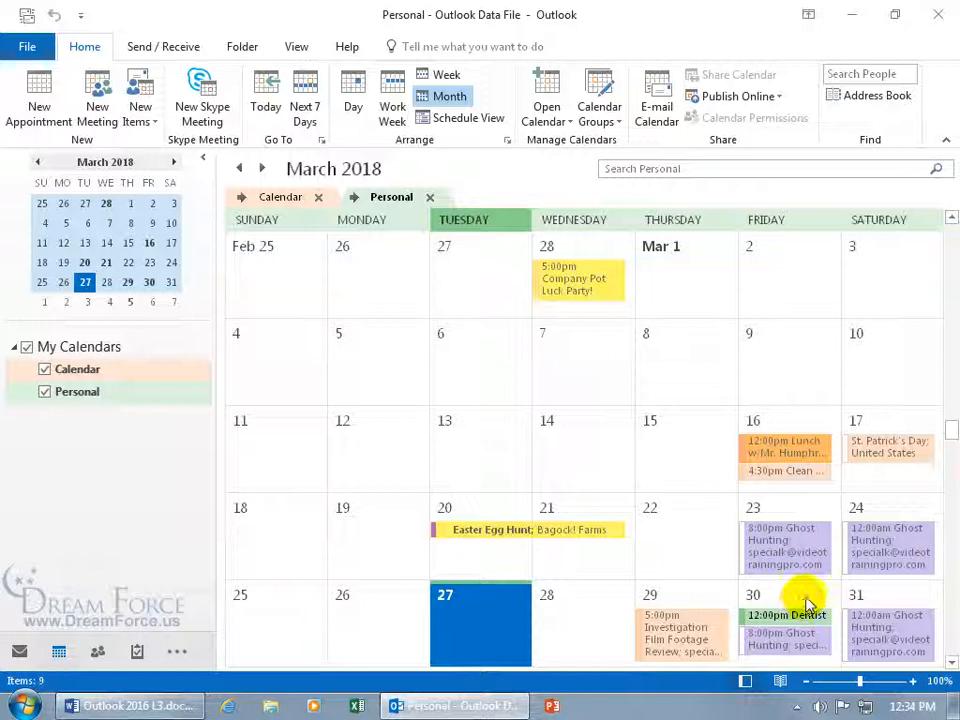
pyautogui.moveTo(681, 633)
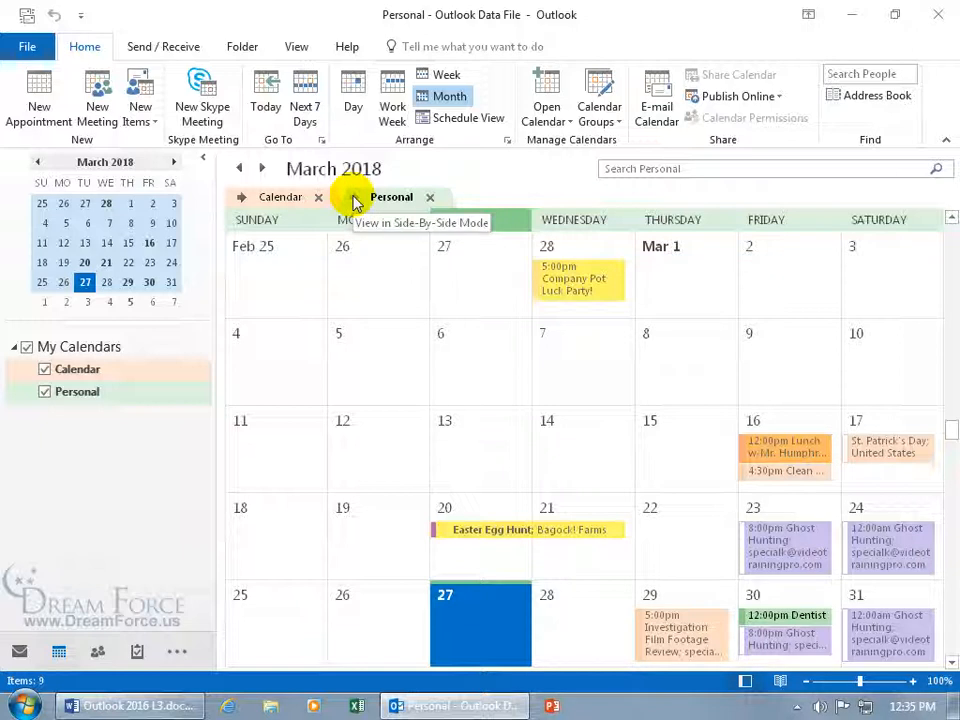
# - Create and save an all-day event titled New One on March 28 in Personal
pyautogui.rightClick(600, 590)
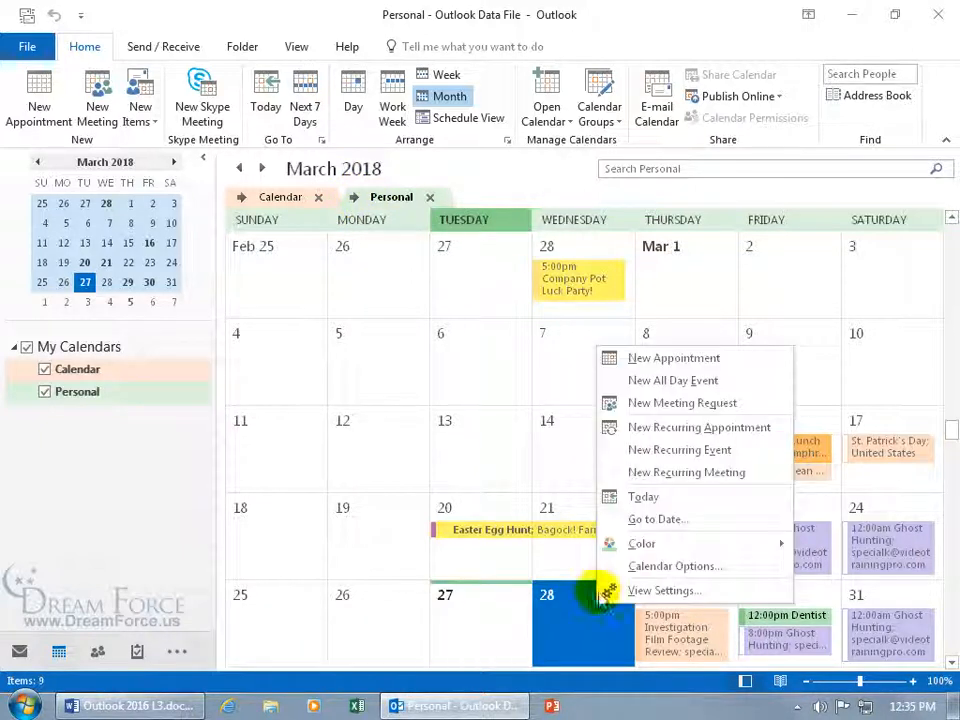
pyautogui.click(673, 357)
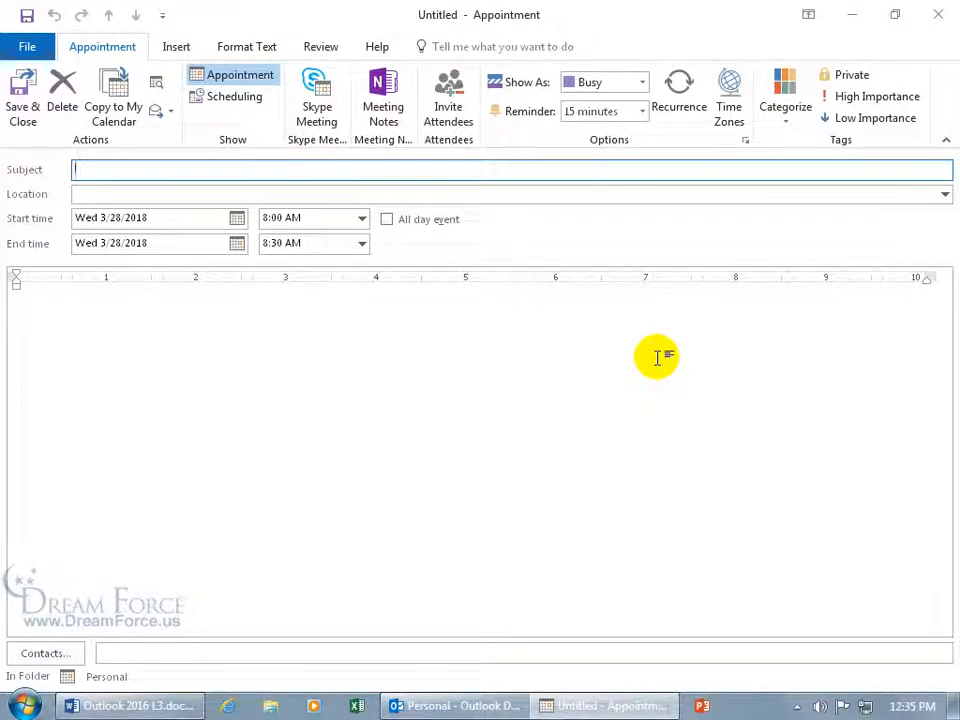
pyautogui.write('New One')
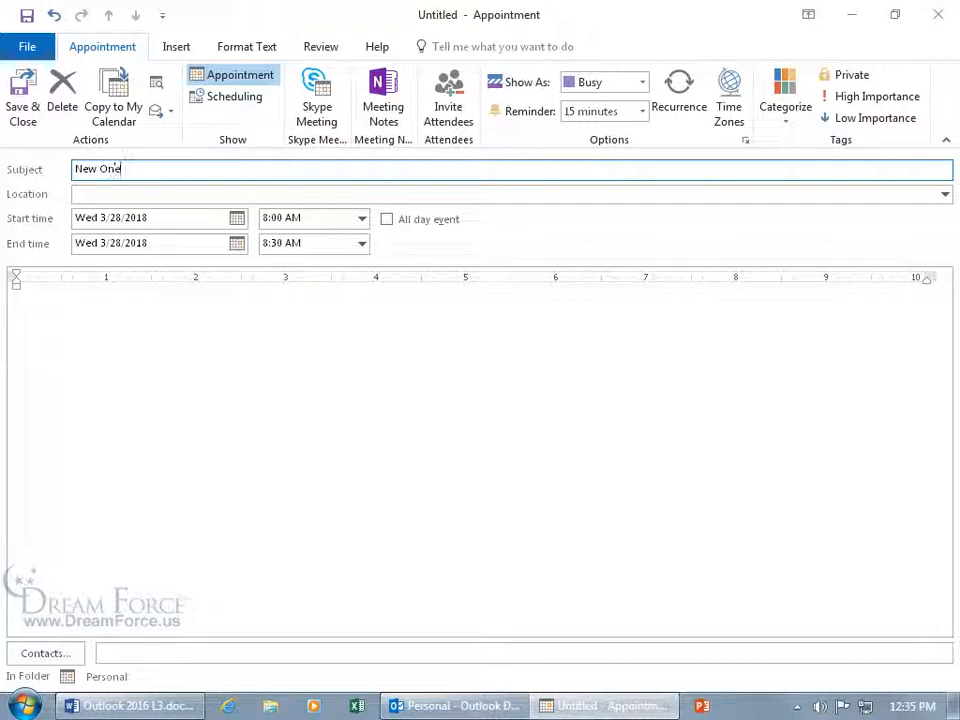
pyautogui.click(387, 219)
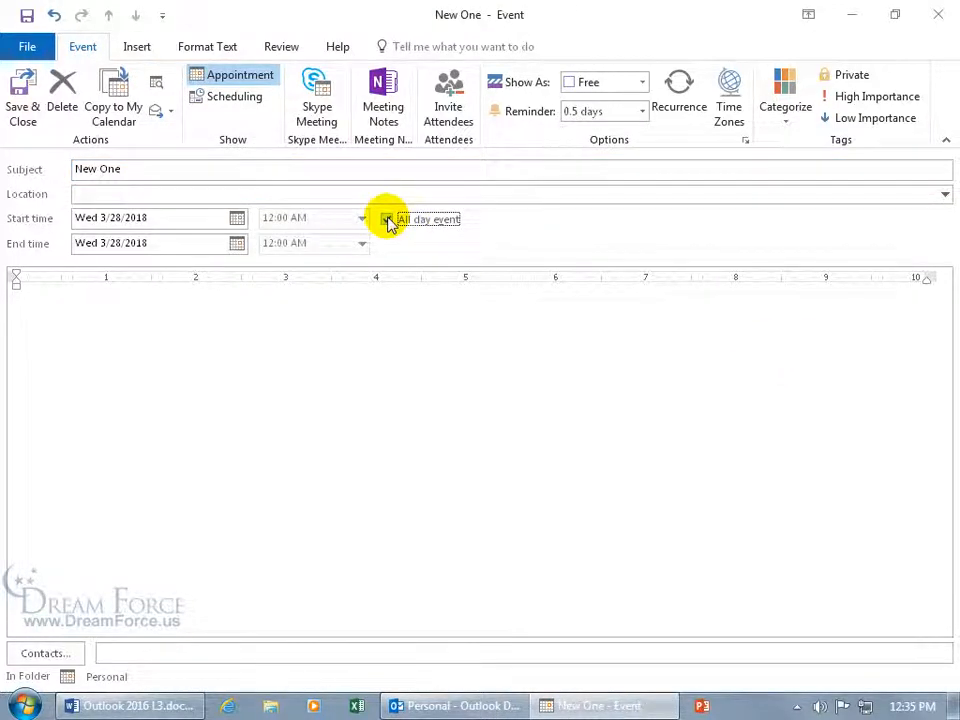
pyautogui.click(387, 219)
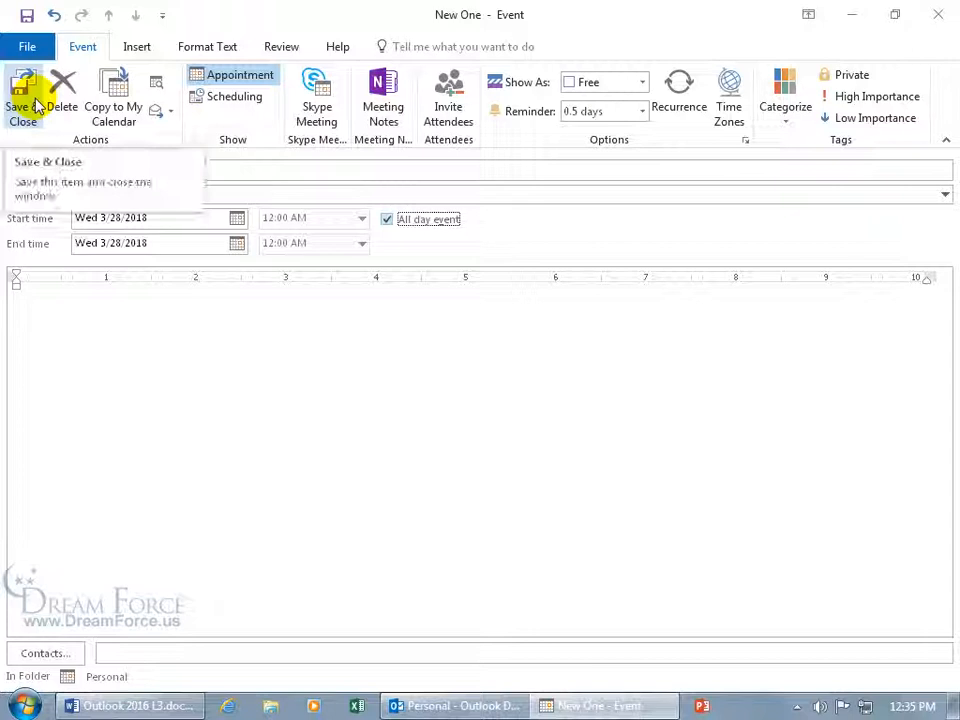
pyautogui.click(641, 82)
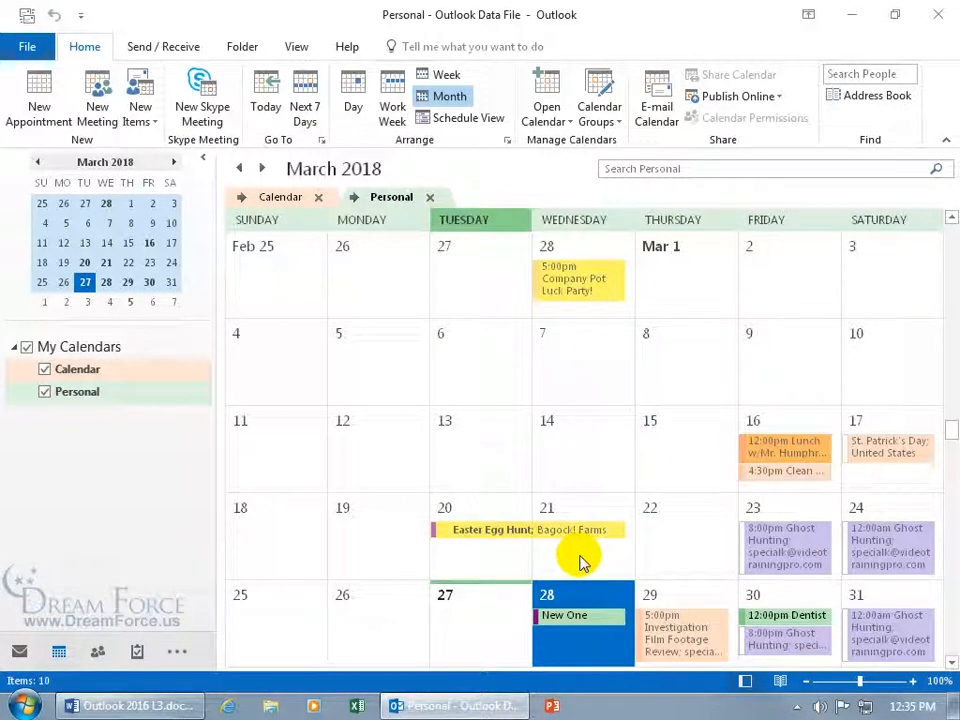
pyautogui.moveTo(483, 398)
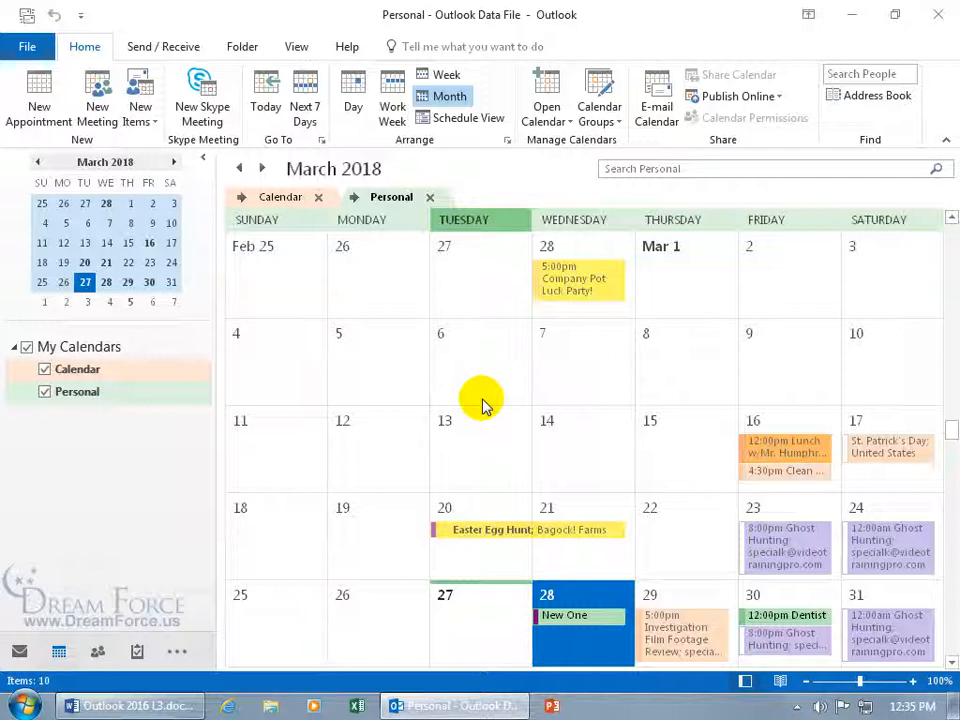
pyautogui.moveTo(349, 365)
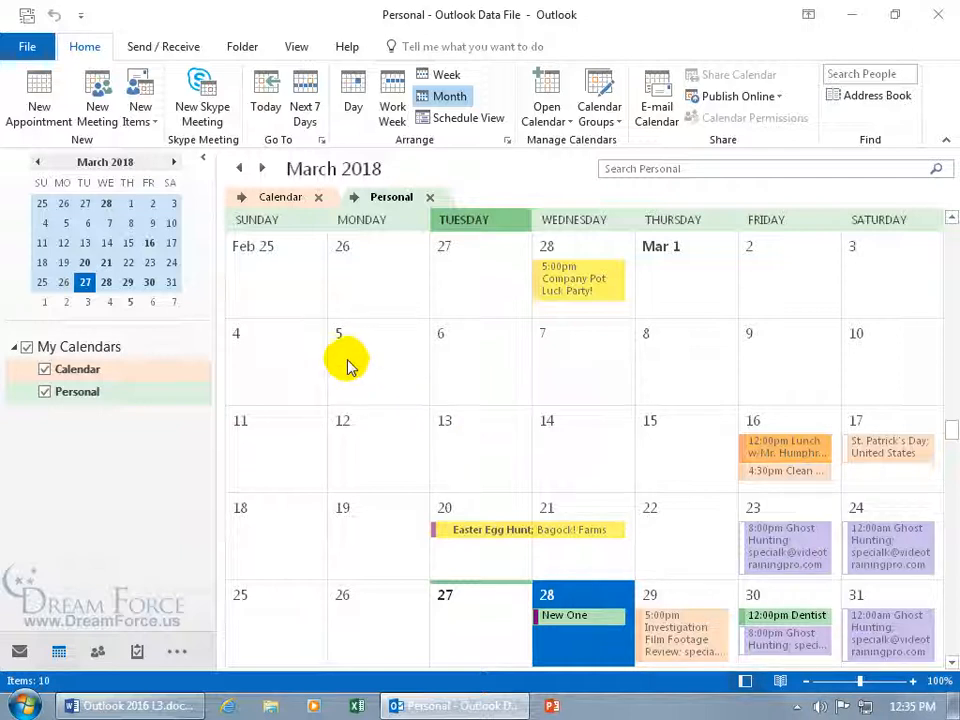
pyautogui.moveTo(356, 200)
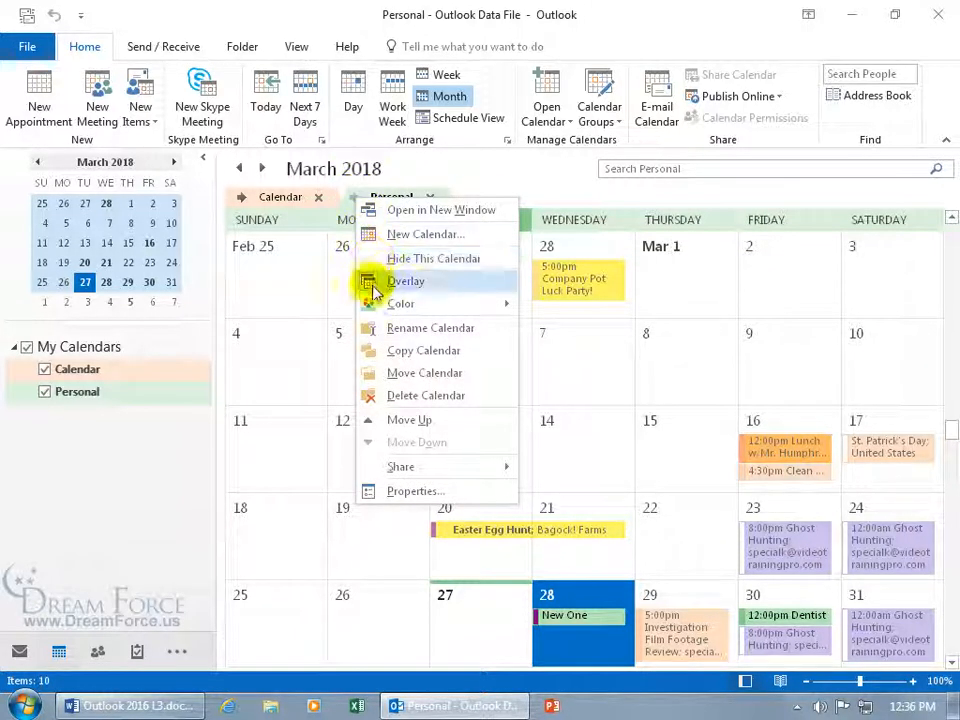
# - Turn off overlay to show both calendars side by side, then reopen Personal's options with its color choices
pyautogui.click(406, 280)
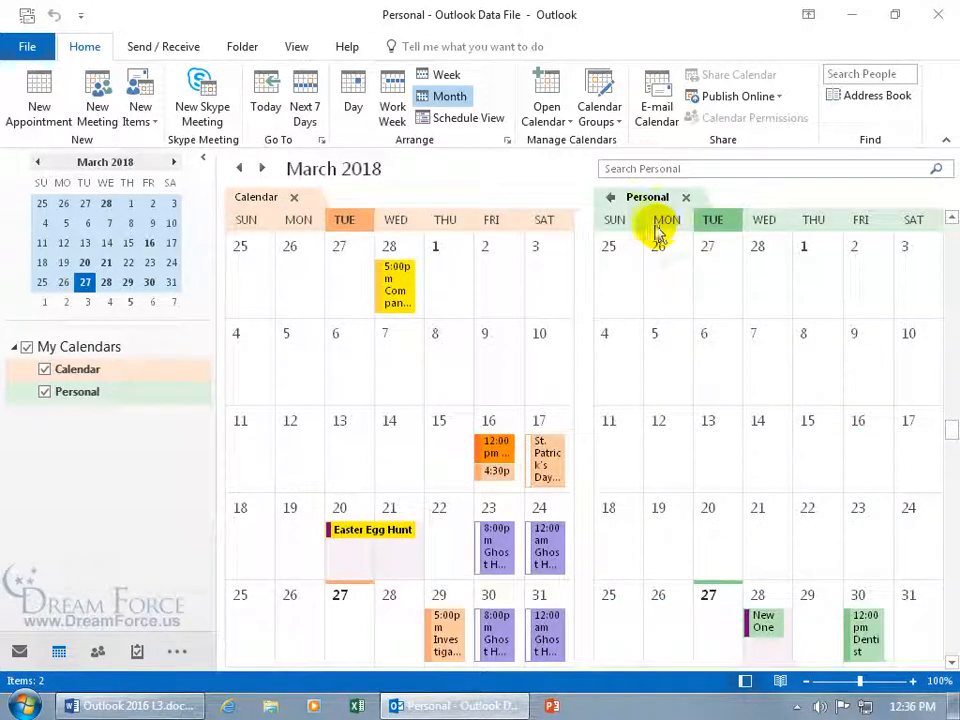
pyautogui.rightClick(647, 197)
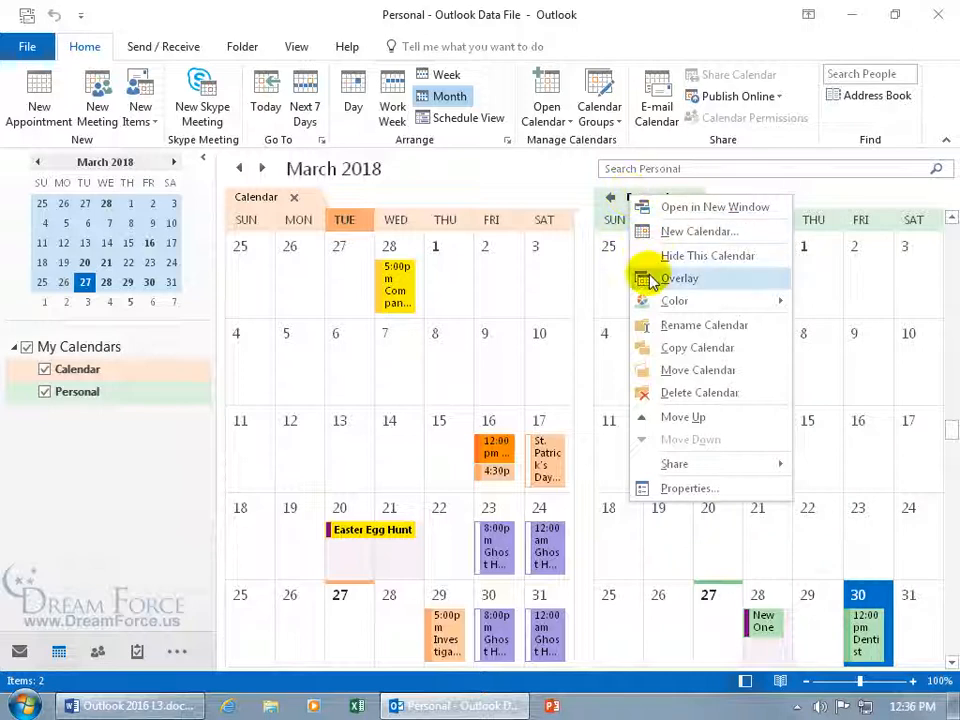
pyautogui.click(675, 301)
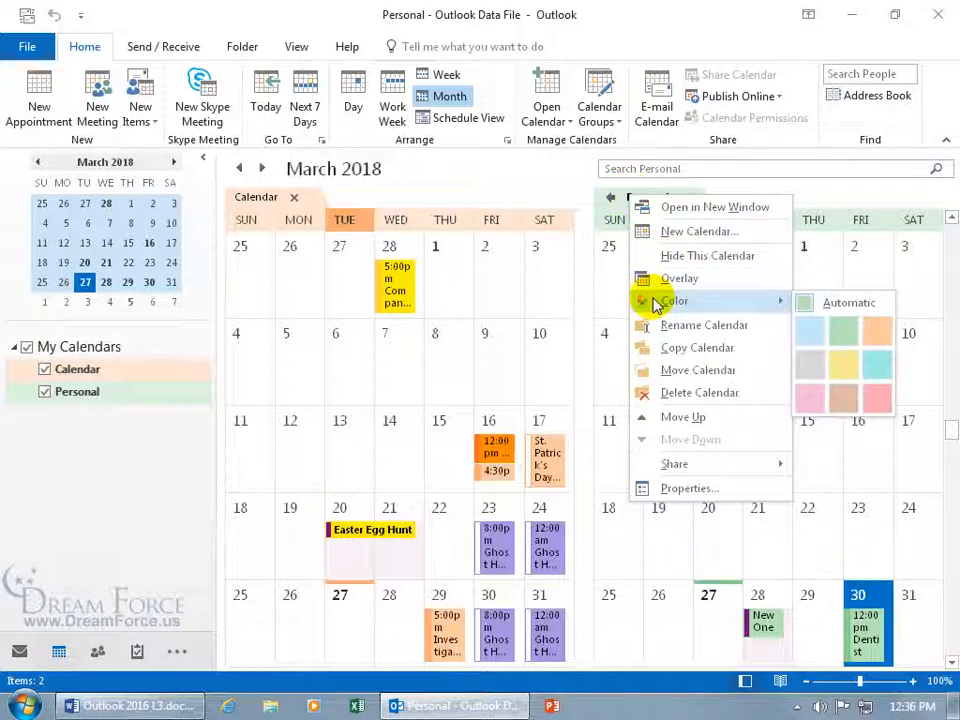
pyautogui.moveTo(658, 392)
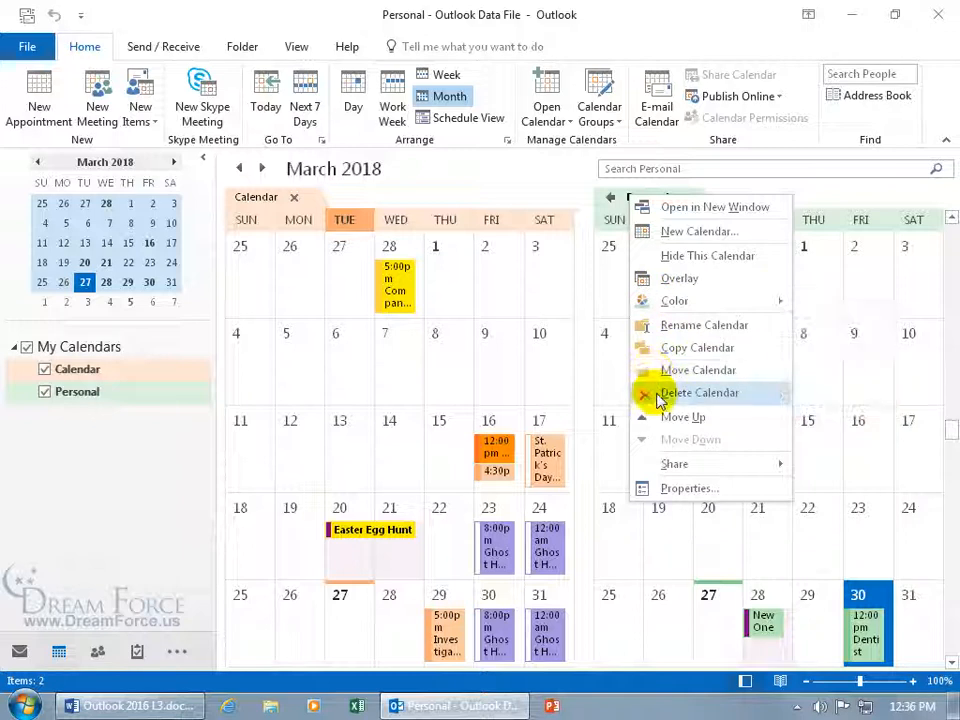
pyautogui.moveTo(683, 417)
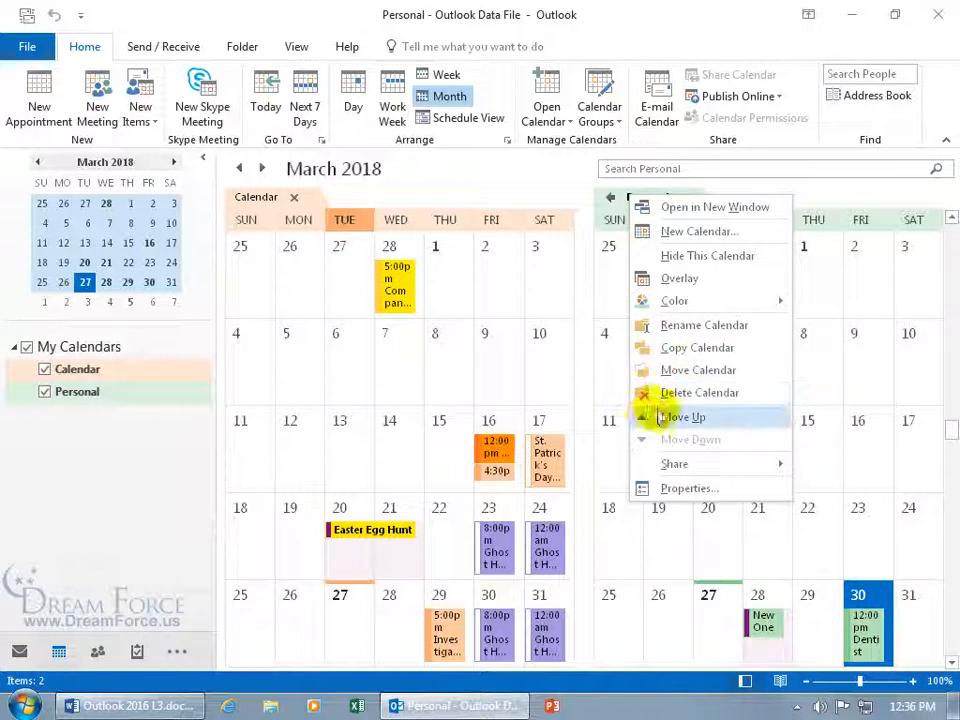
# - Move the Personal calendar up so it is listed ahead of Calendar
pyautogui.click(683, 417)
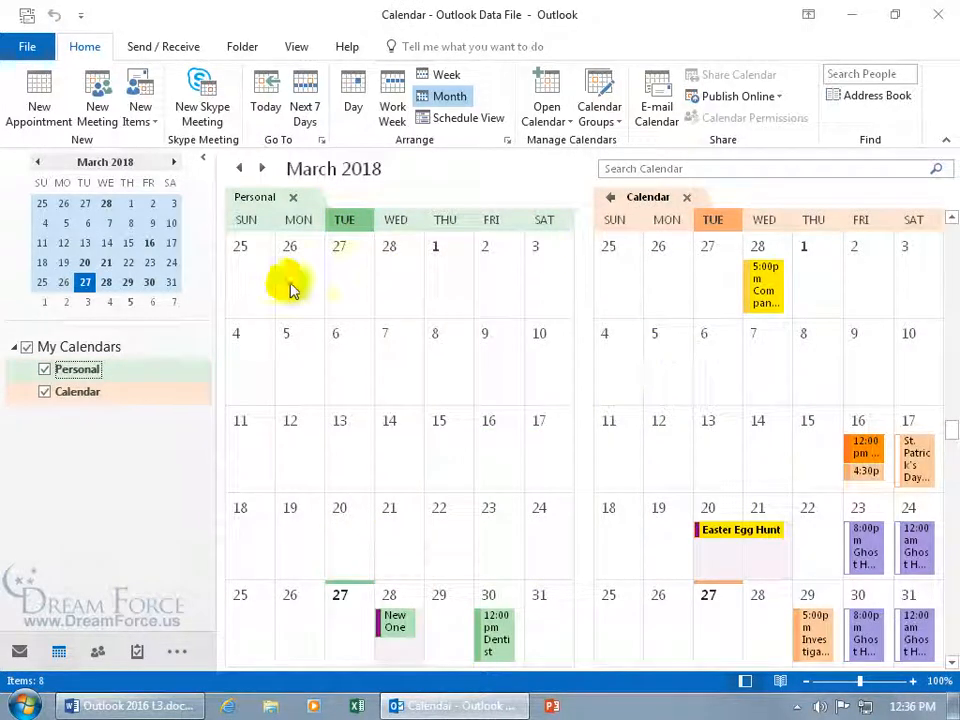
pyautogui.moveTo(565, 205)
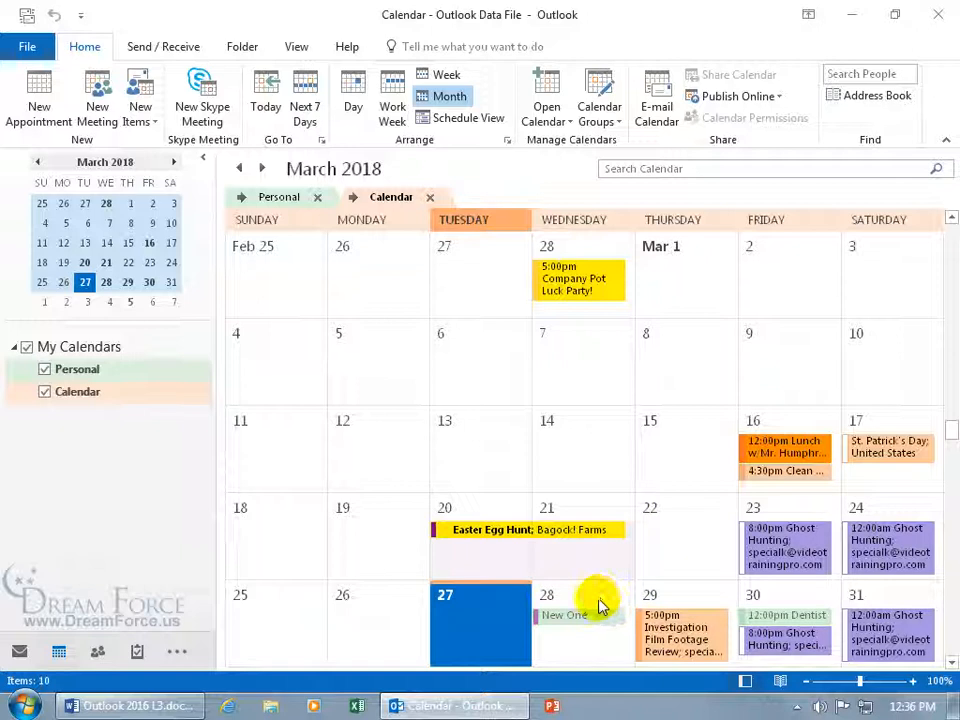
pyautogui.moveTo(620, 595)
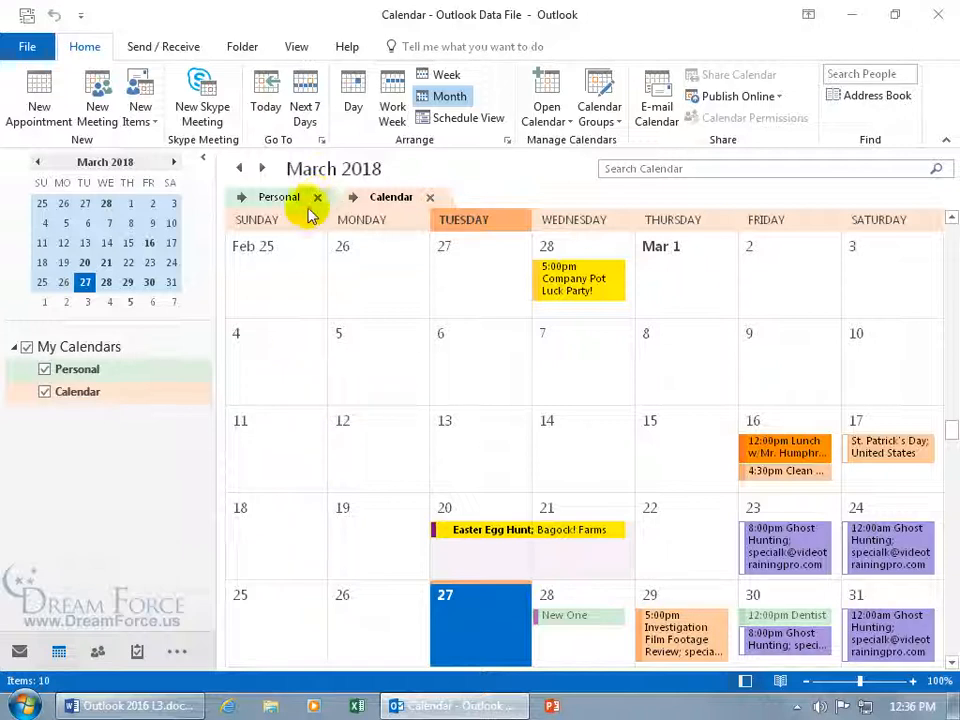
# - Uncheck and recheck Calendar, then place it back ahead of Personal with both overlaid
pyautogui.click(44, 391)
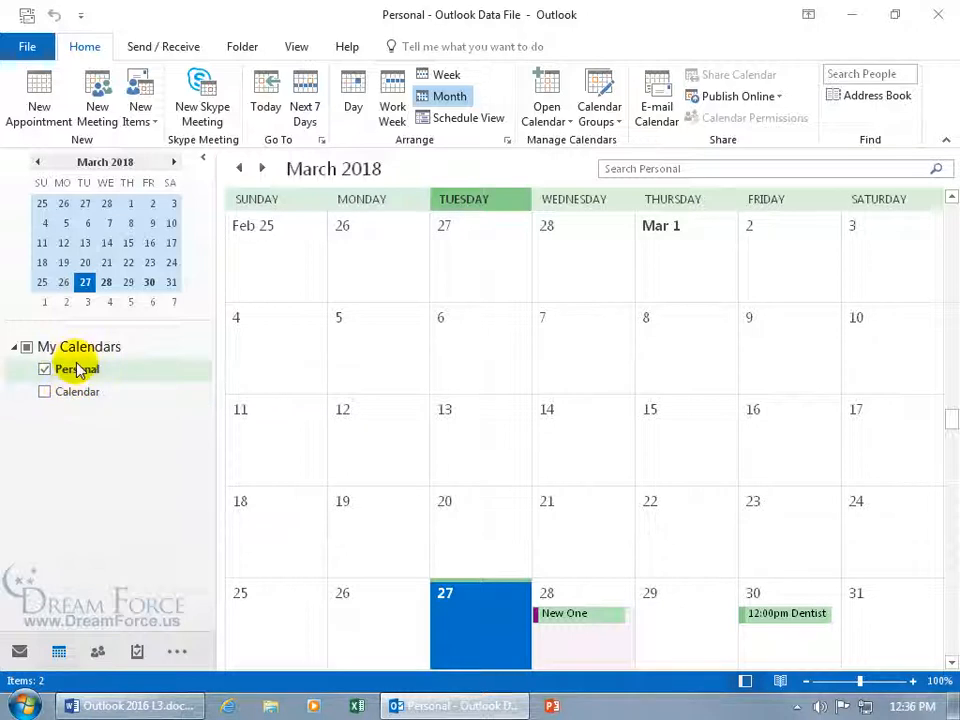
pyautogui.click(45, 391)
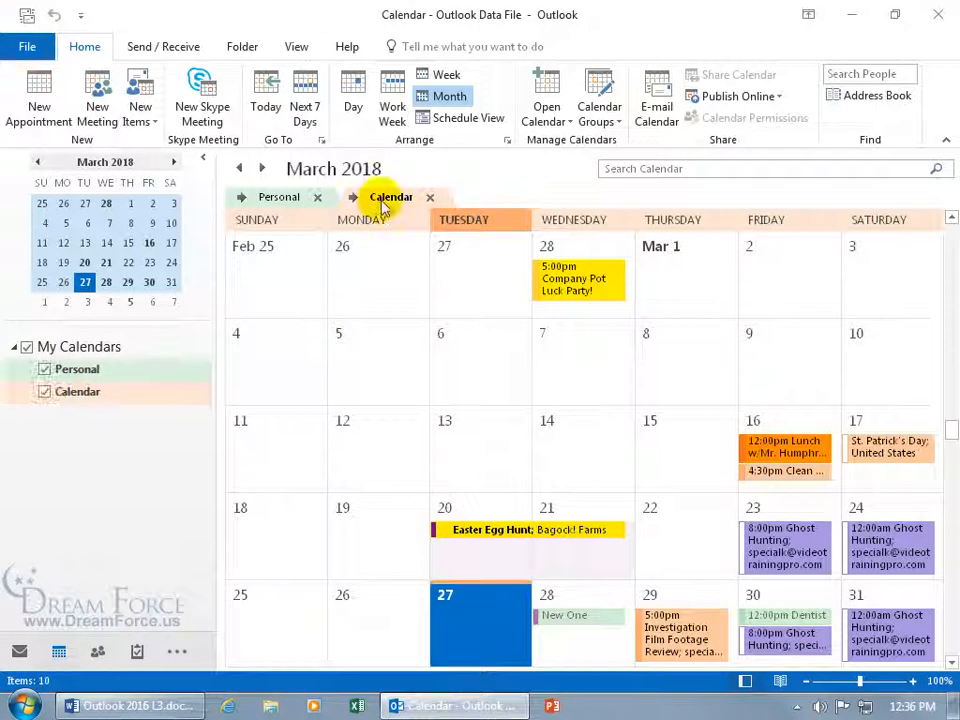
pyautogui.click(430, 197)
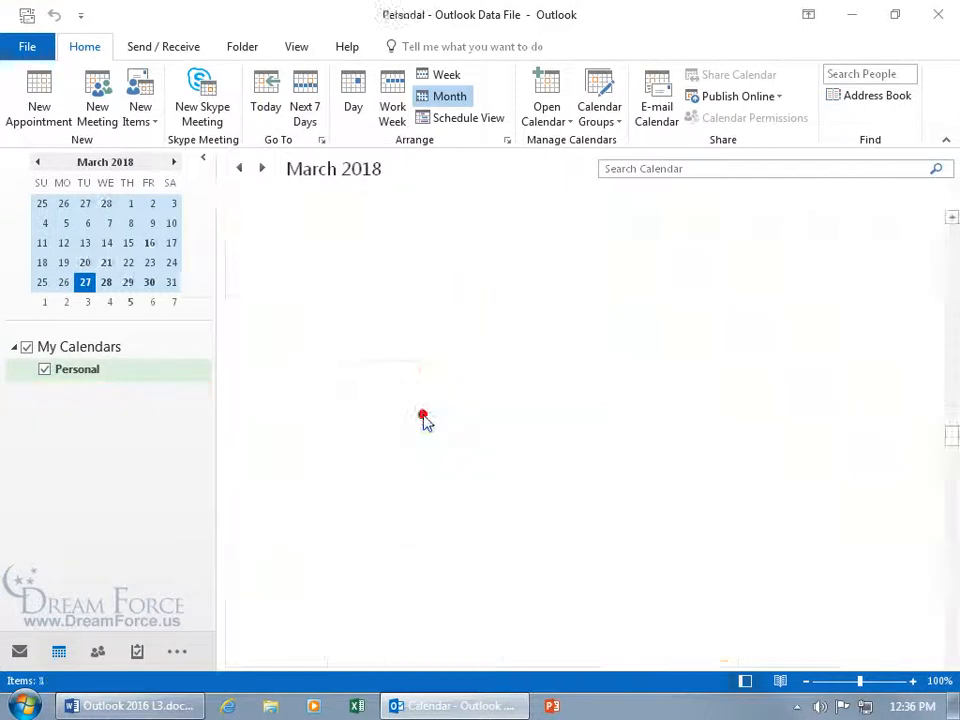
pyautogui.click(44, 369)
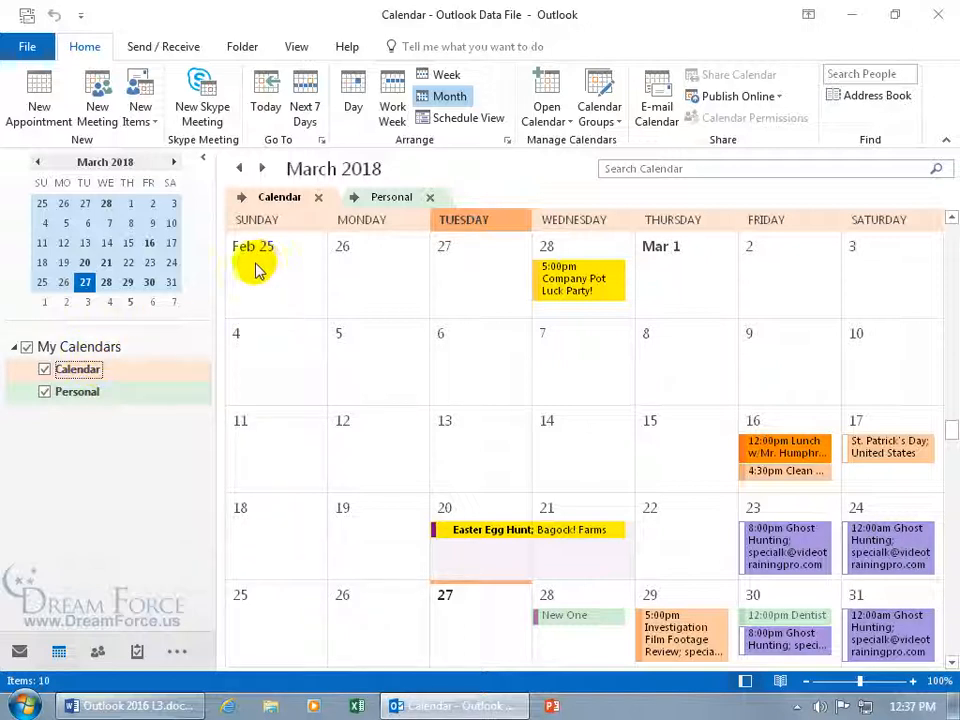
pyautogui.moveTo(230, 297)
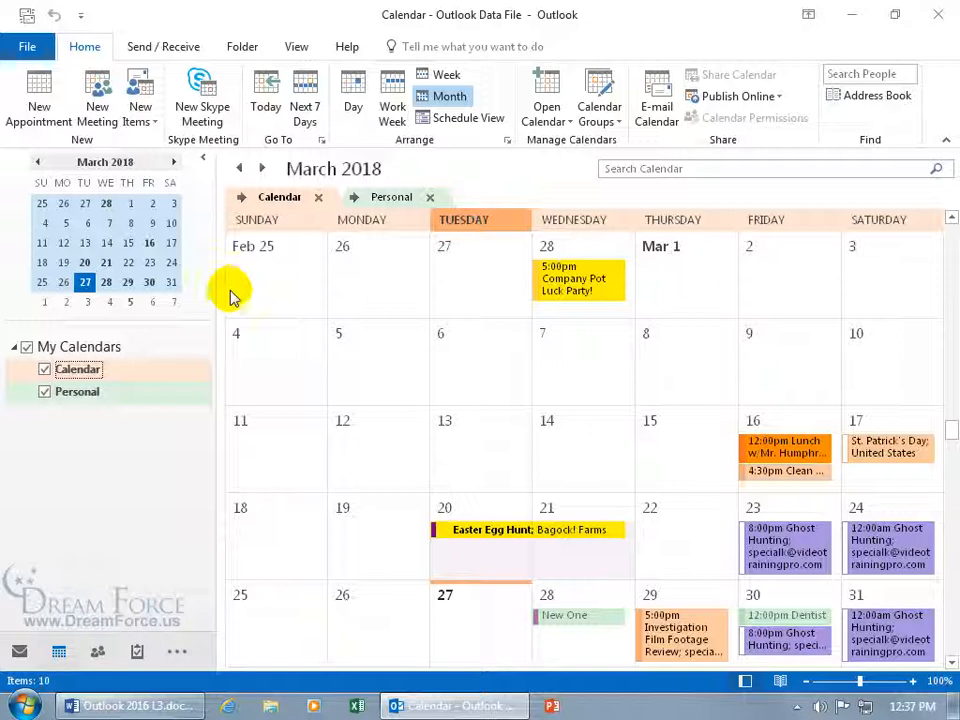
pyautogui.moveTo(413, 345)
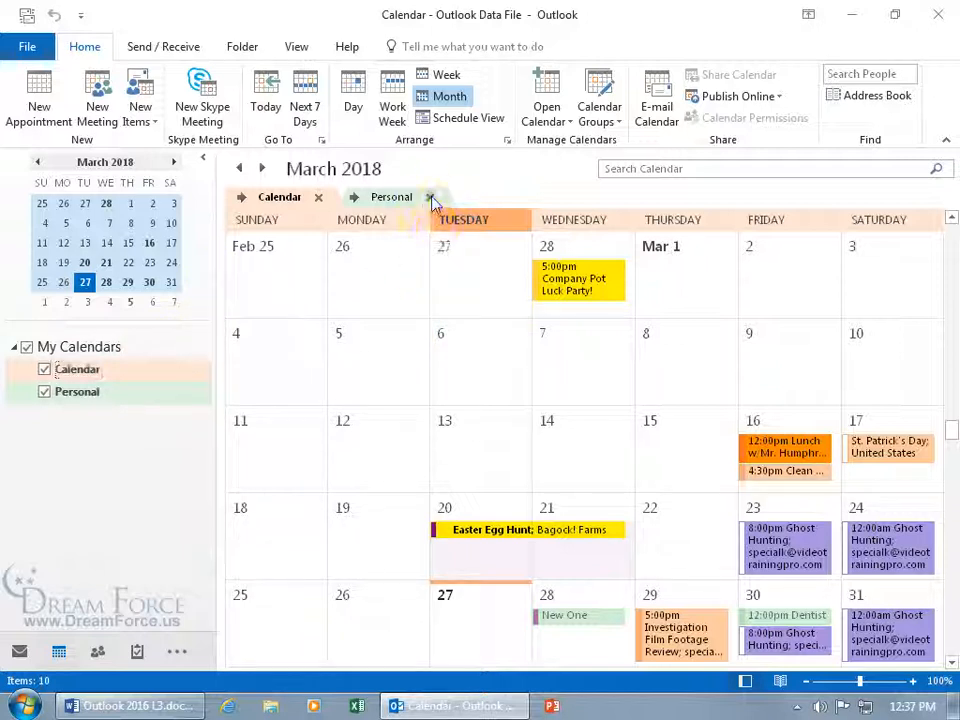
# - Close the Personal tab and delete the Personal calendar, confirming the move to Deleted Items
pyautogui.click(431, 196)
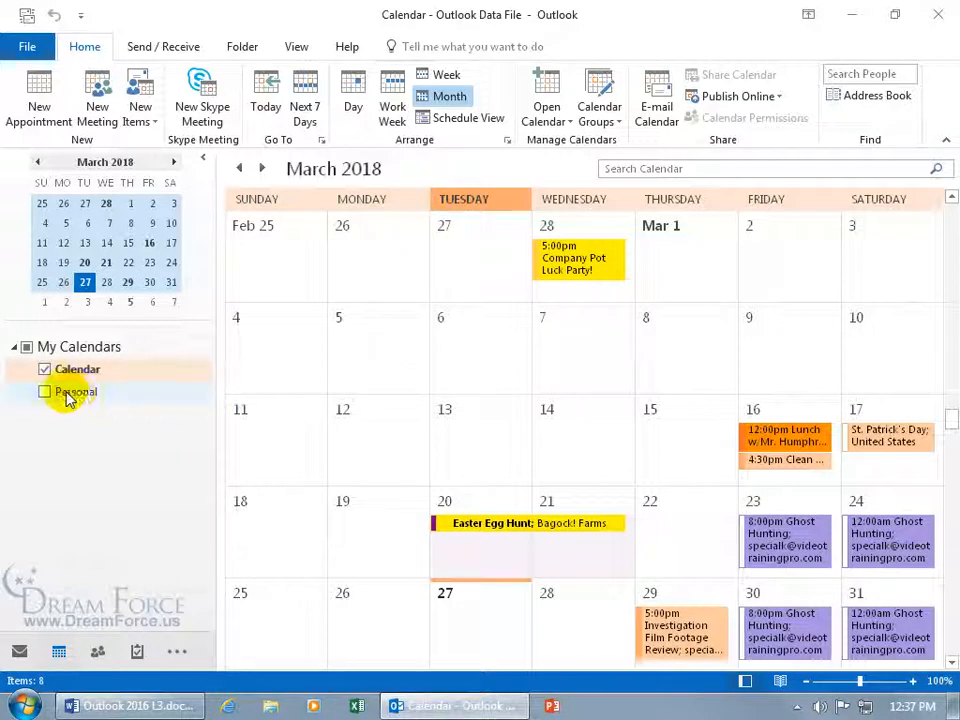
pyautogui.rightClick(75, 391)
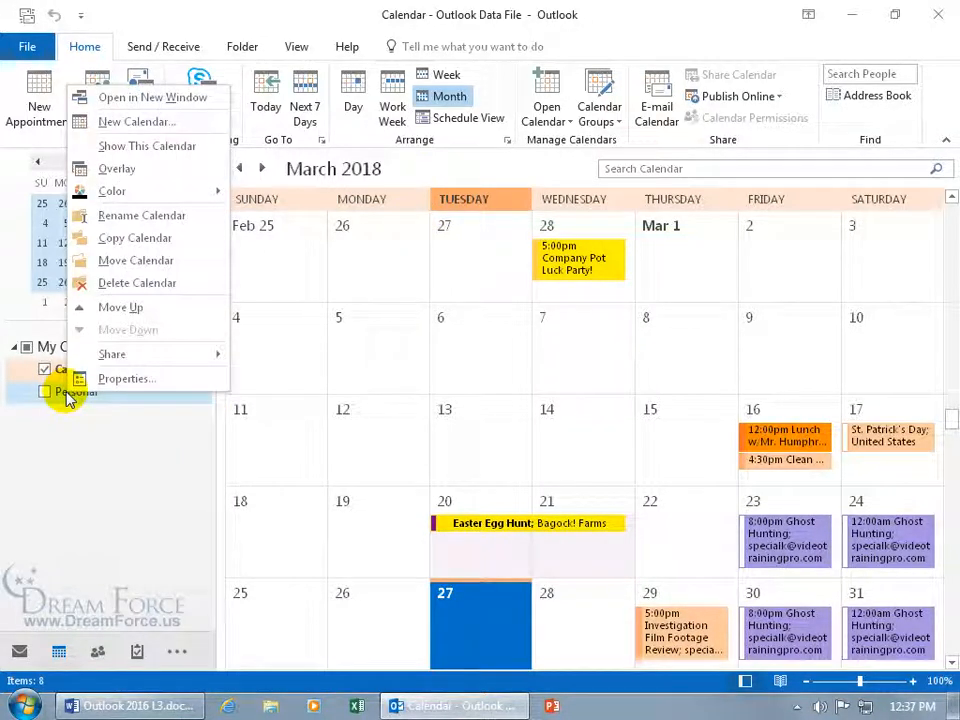
pyautogui.click(137, 283)
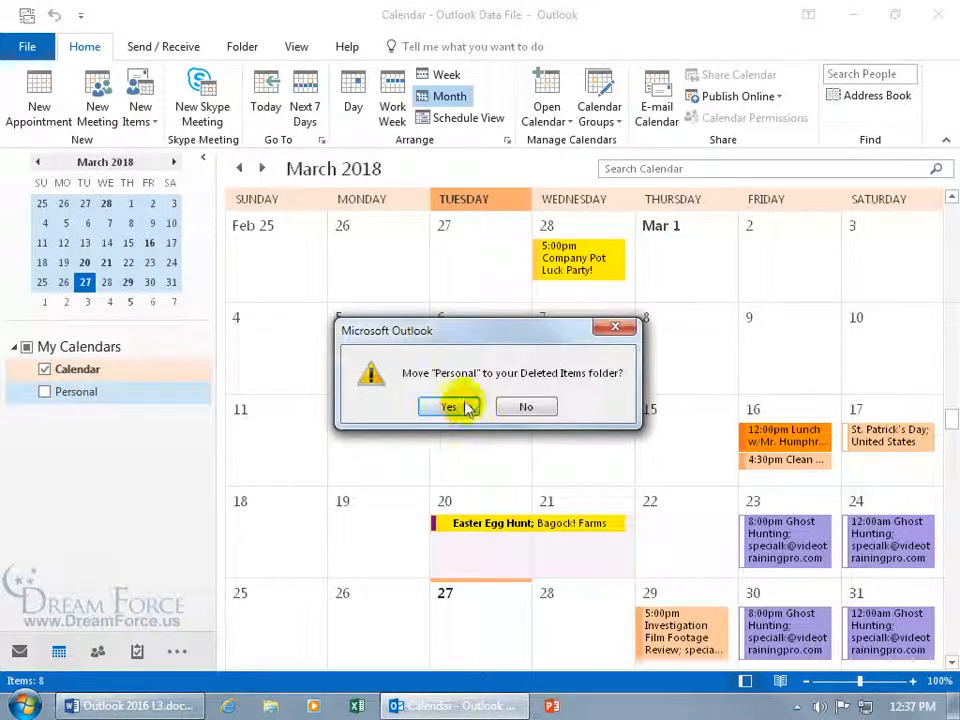
pyautogui.click(449, 406)
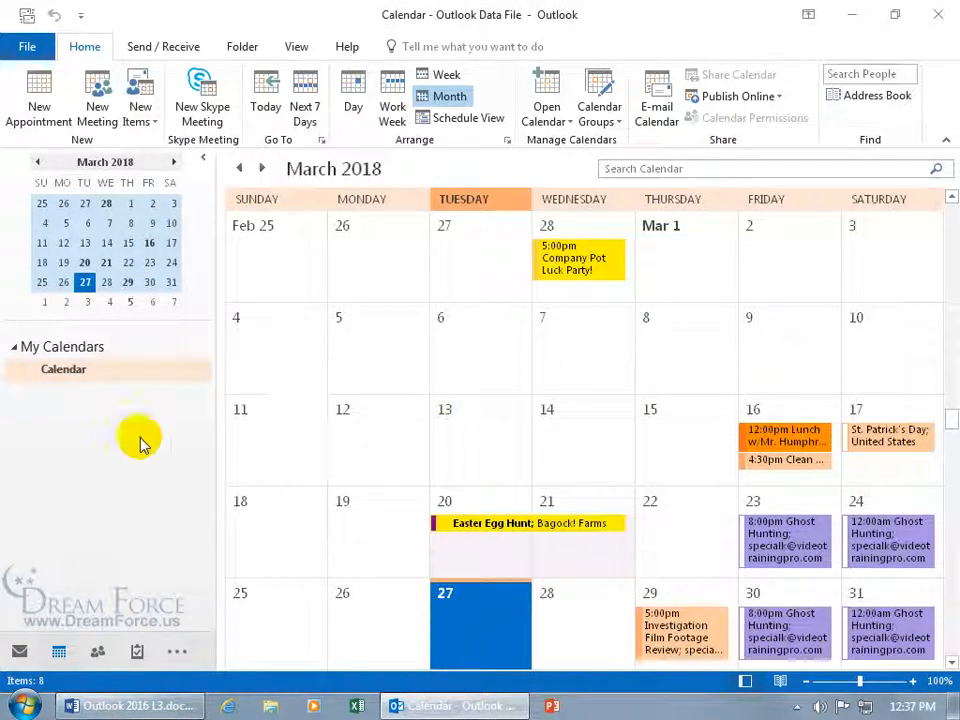